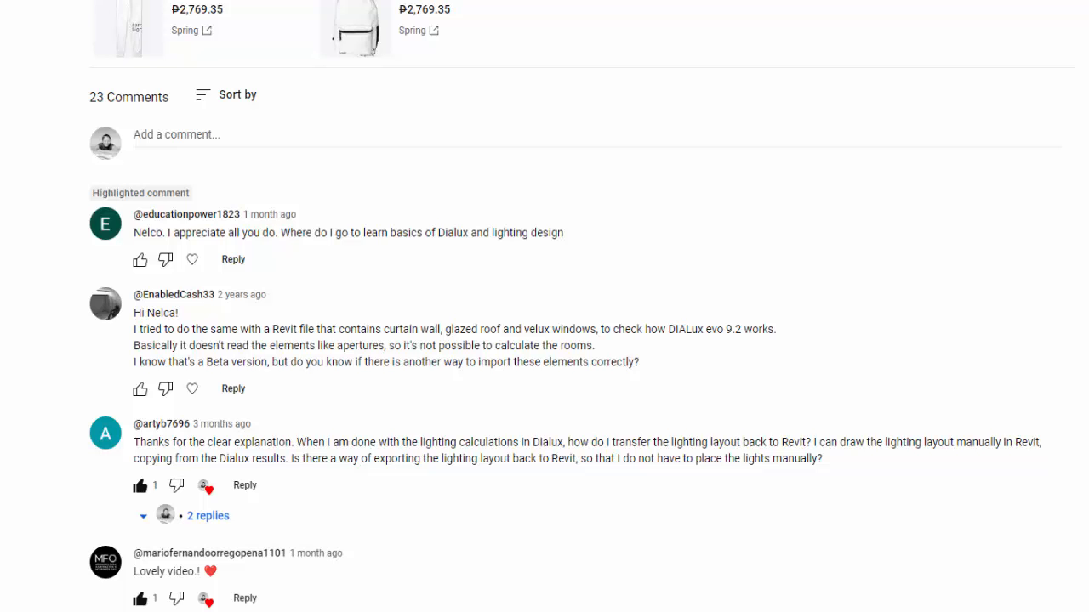
Scroll Nelca Roco's Udemy profile down to her 13 courses, including DIALux evo for Beginners.
scroll("up", 3)
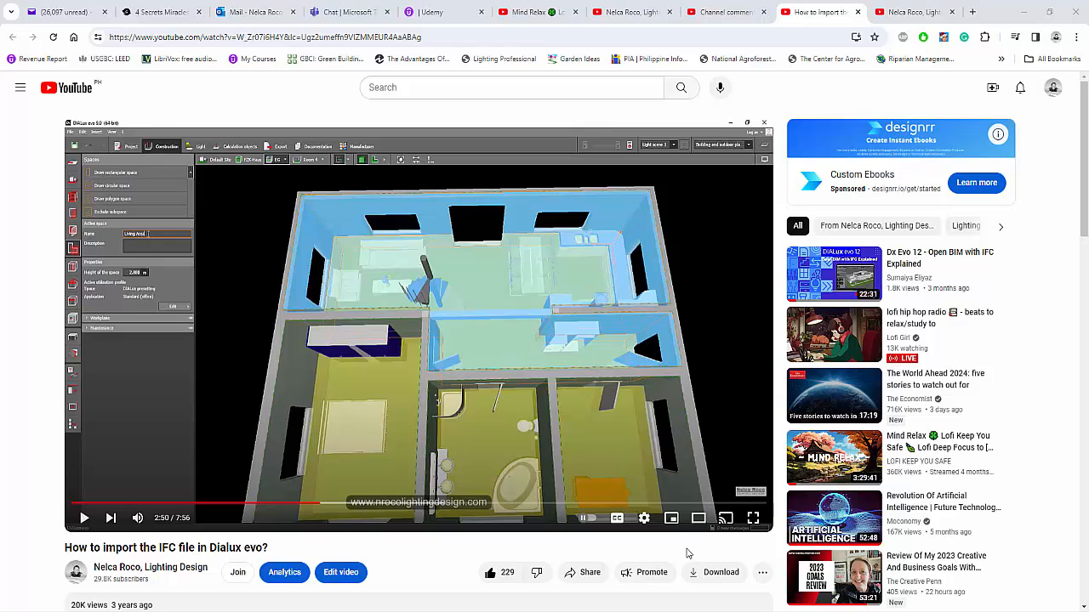
mouse_move(666, 549)
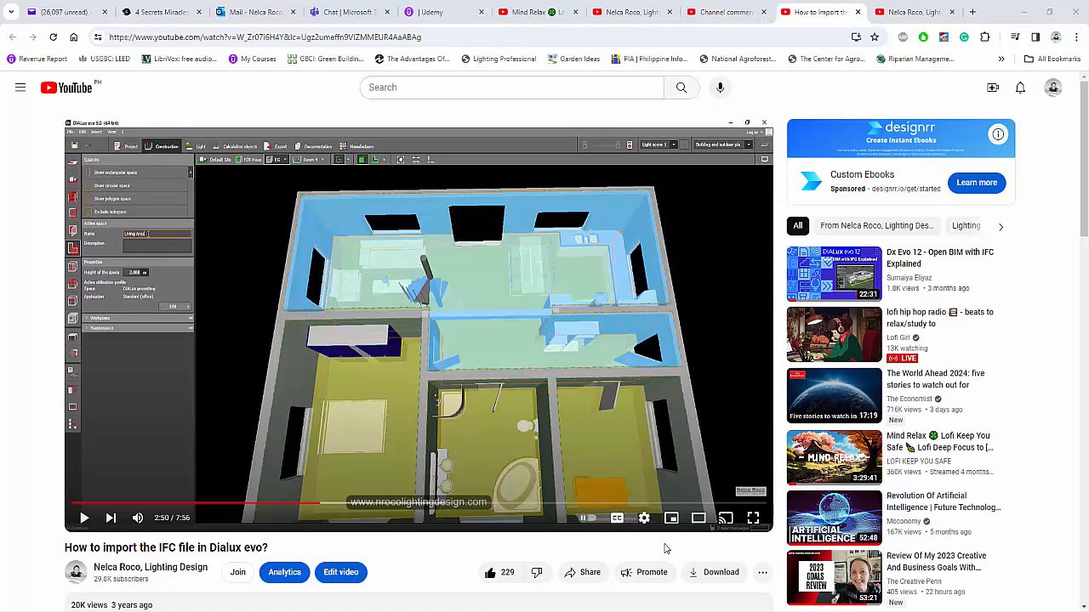
mouse_move(644, 518)
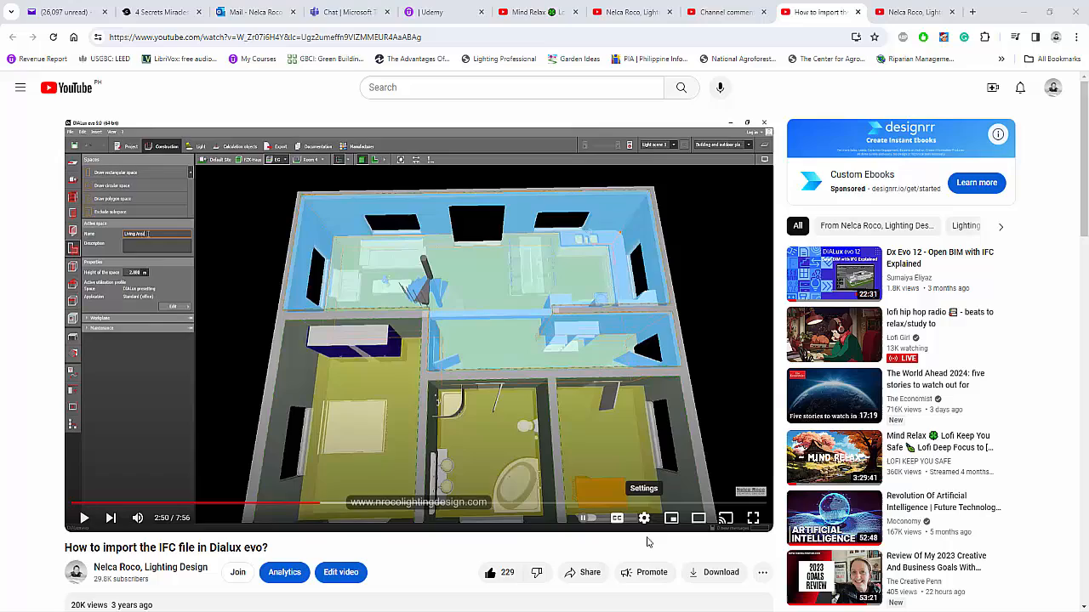
scroll("down", 3)
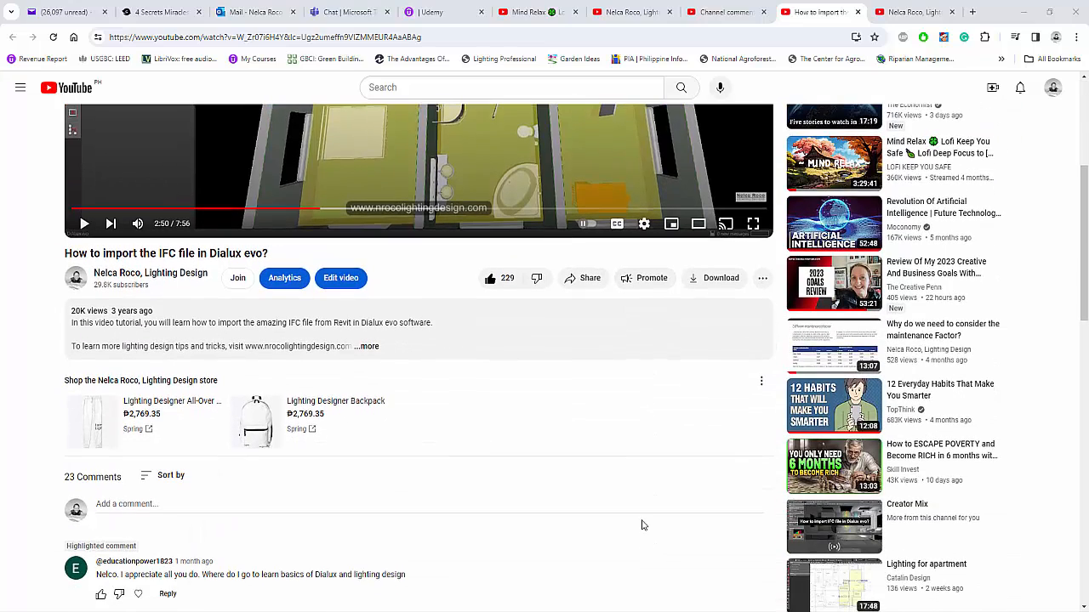
scroll("down", 3)
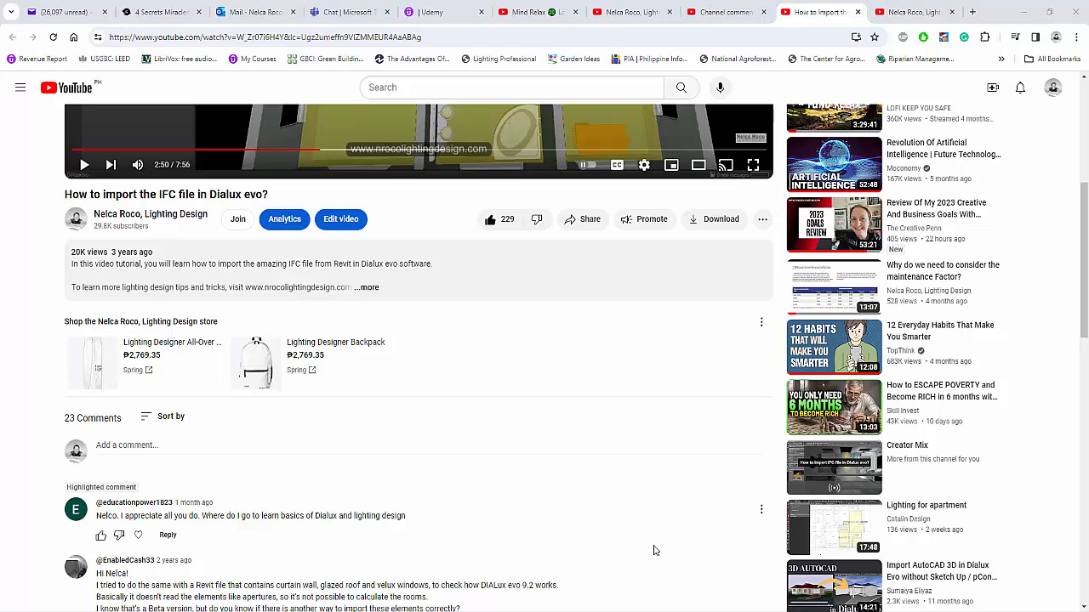
mouse_move(650, 548)
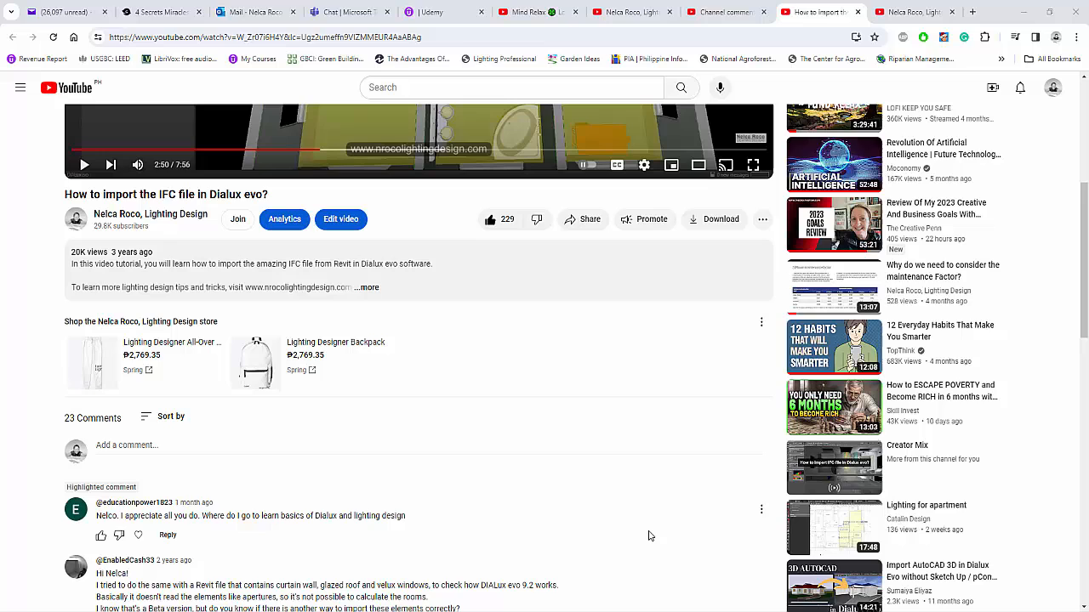
scroll("down", 3)
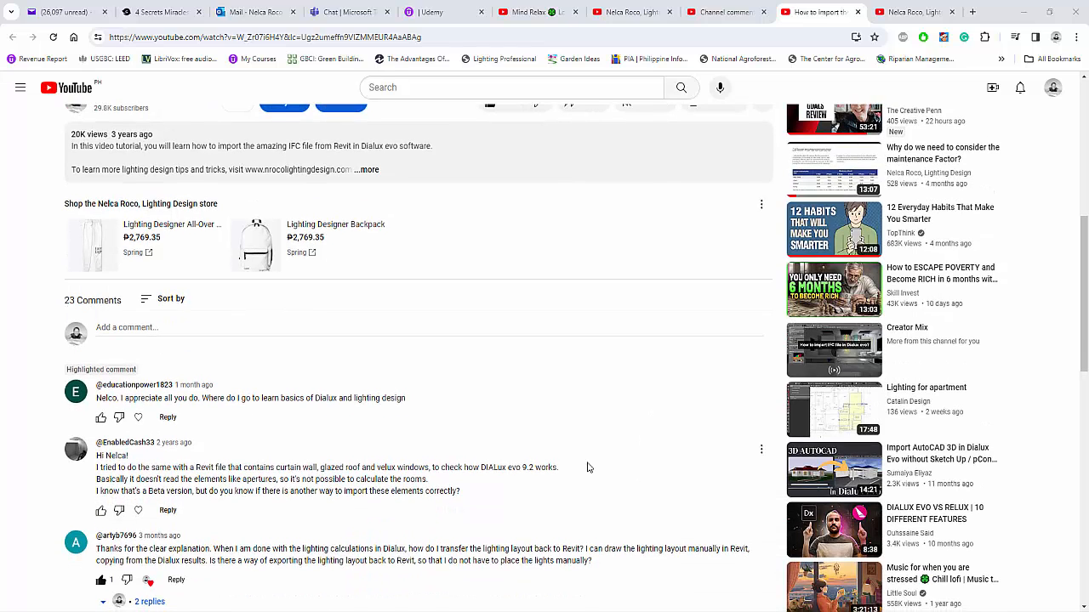
mouse_move(361, 468)
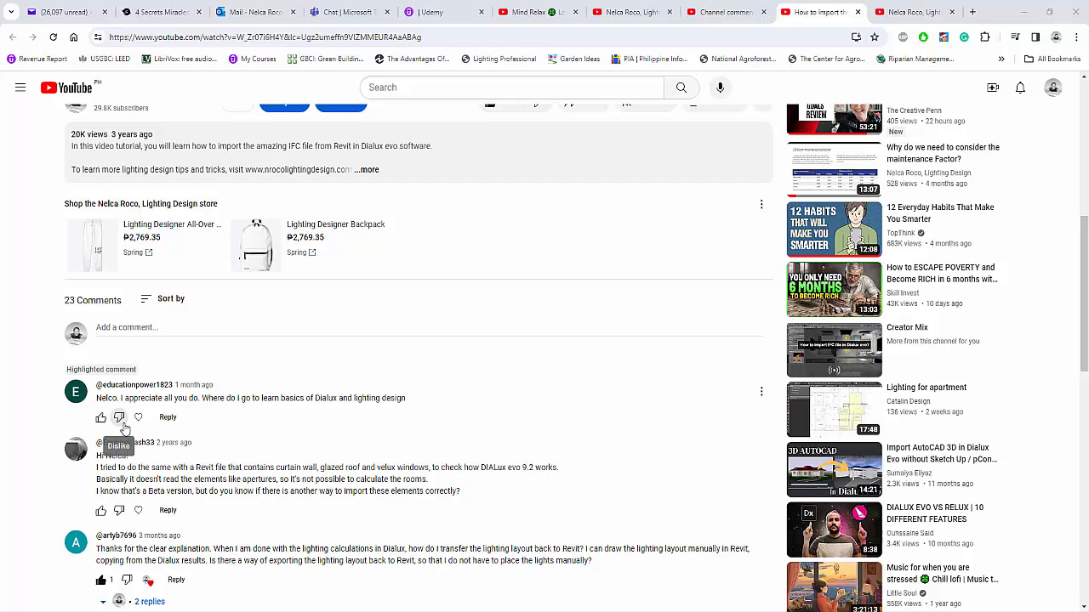
mouse_move(184, 421)
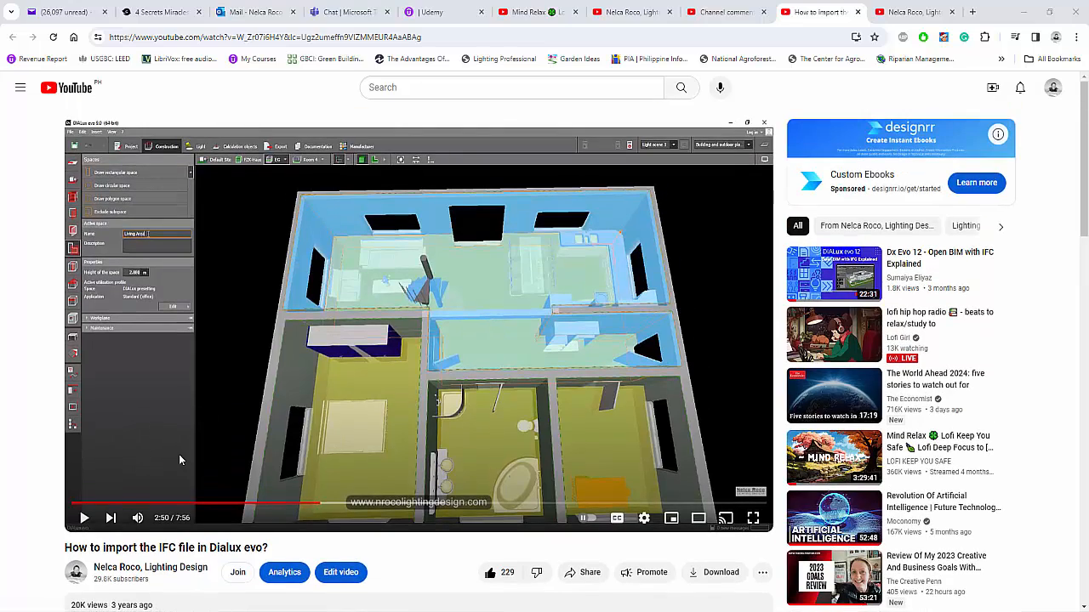
scroll("down", 3)
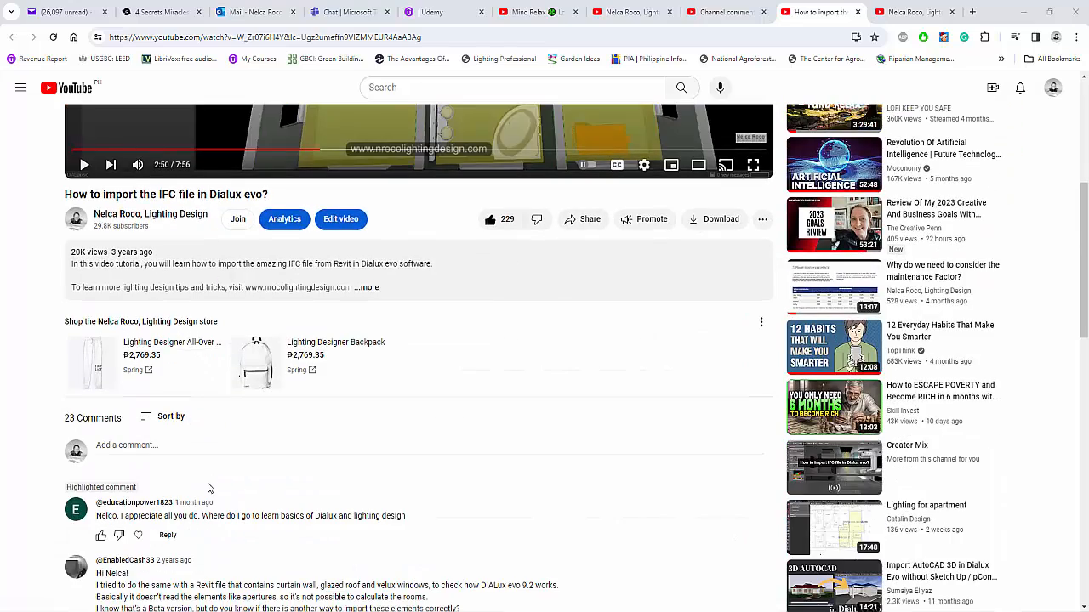
scroll("down", 3)
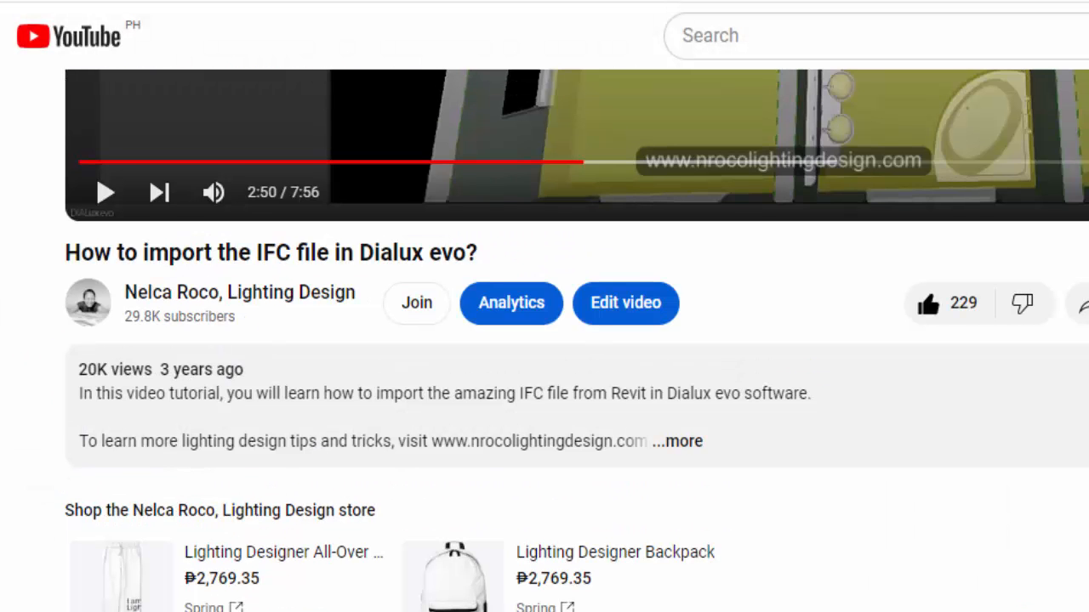
scroll("down", 3)
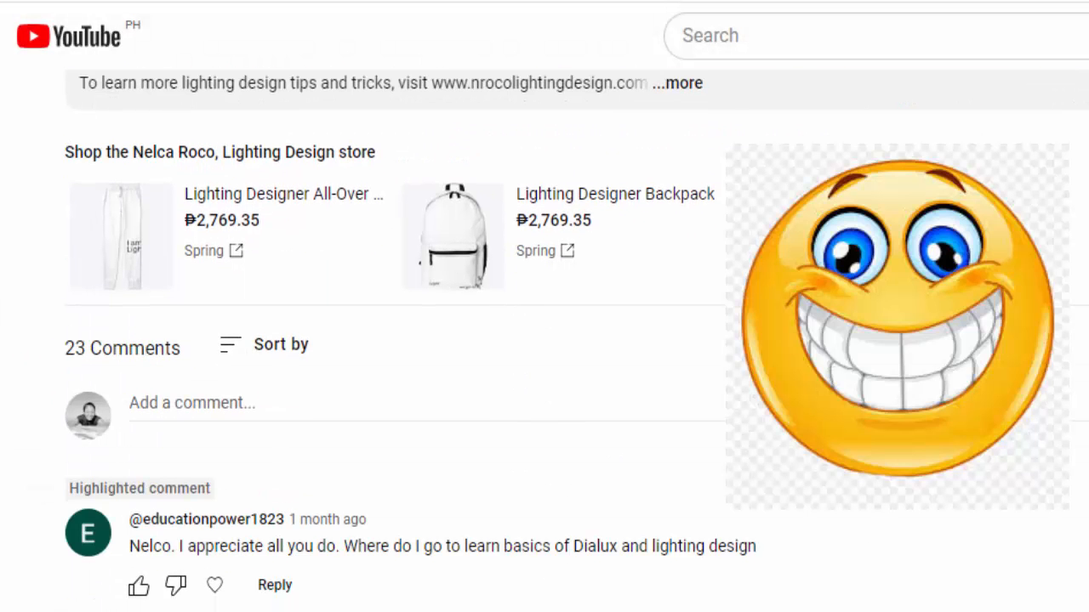
scroll("up", 3)
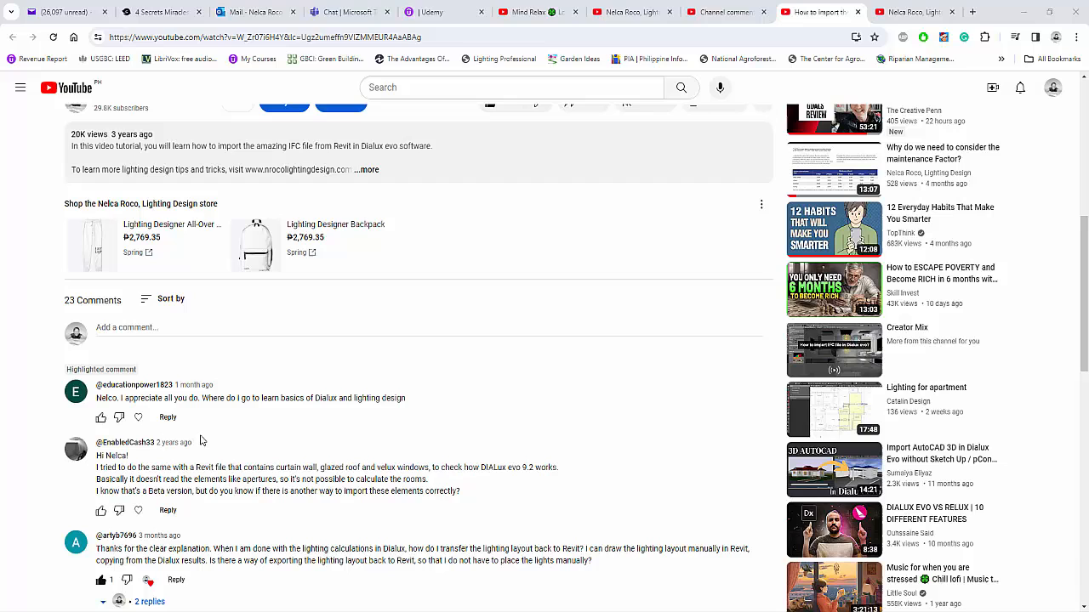
mouse_move(467, 547)
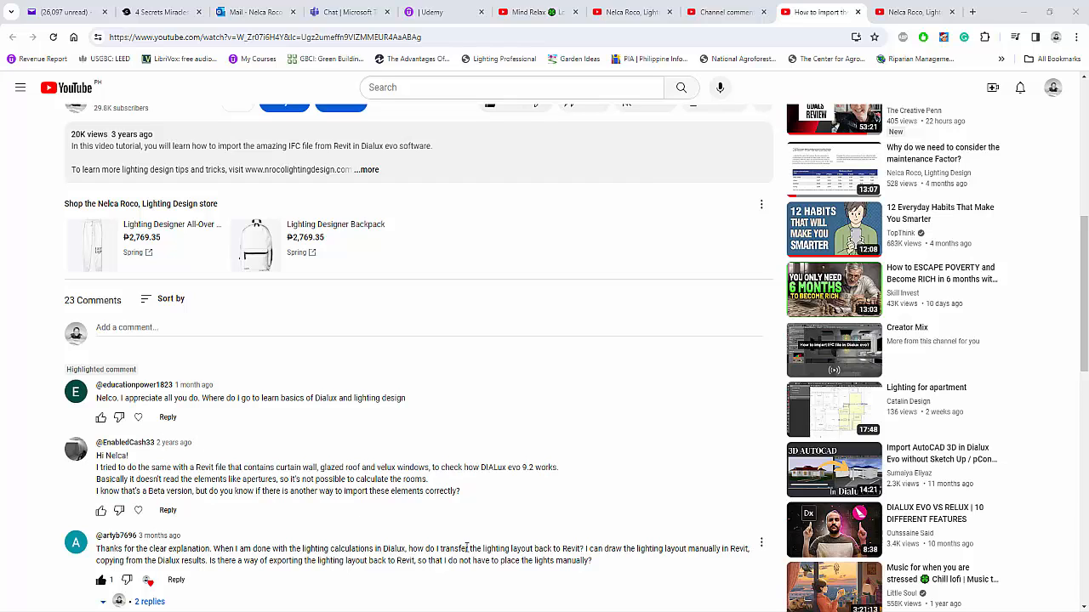
mouse_move(488, 524)
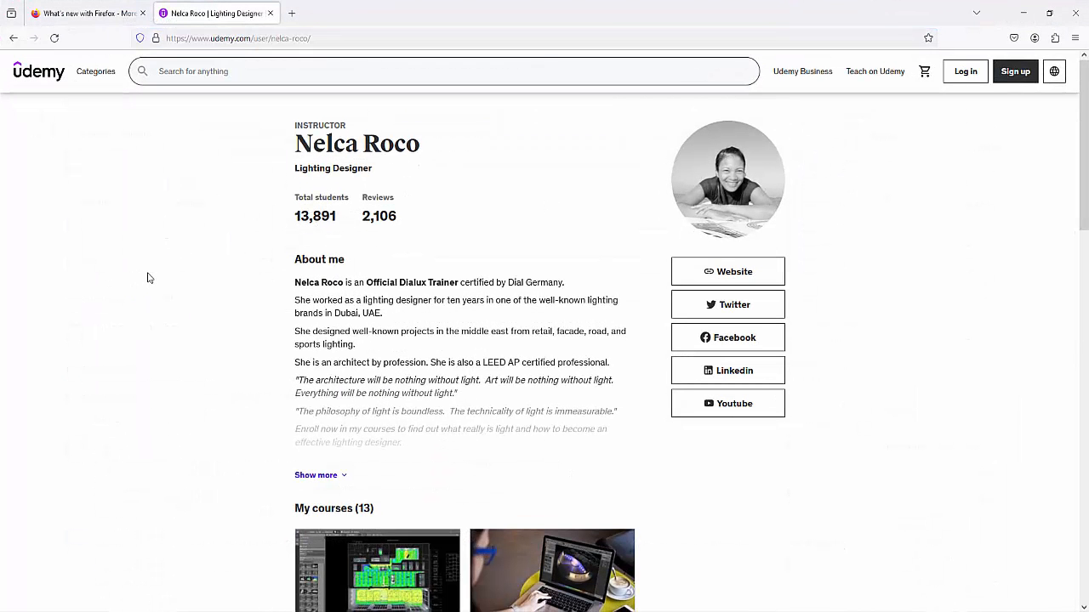
scroll("down", 3)
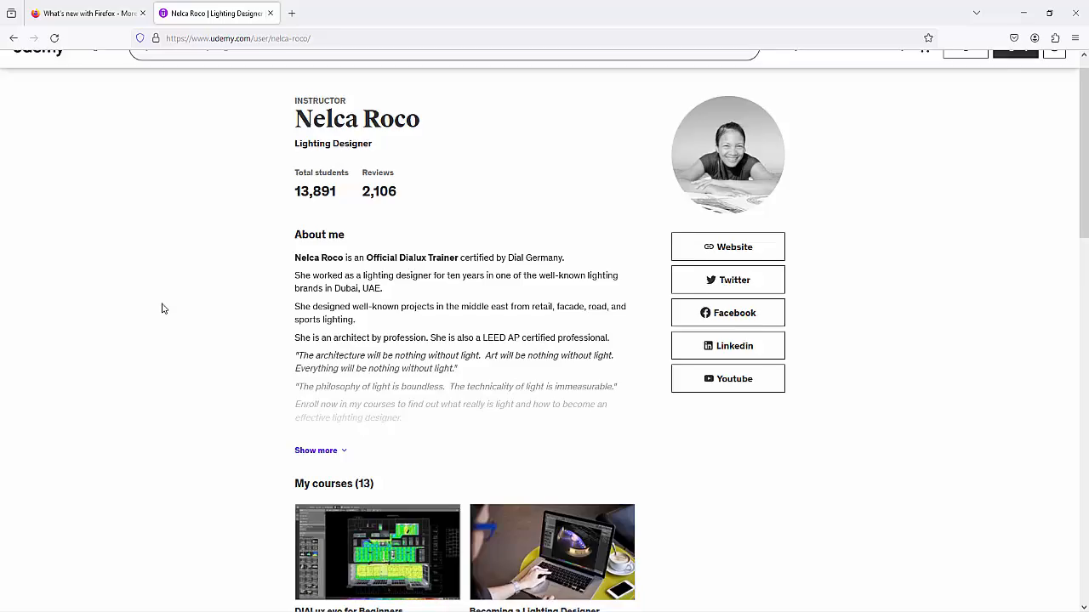
scroll("down", 3)
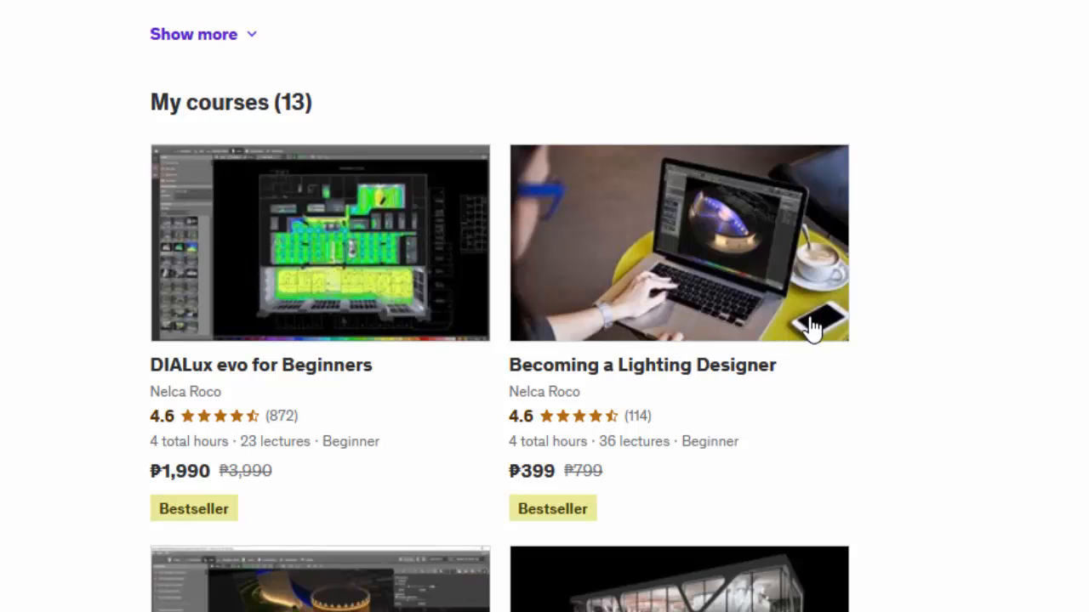
mouse_move(870, 453)
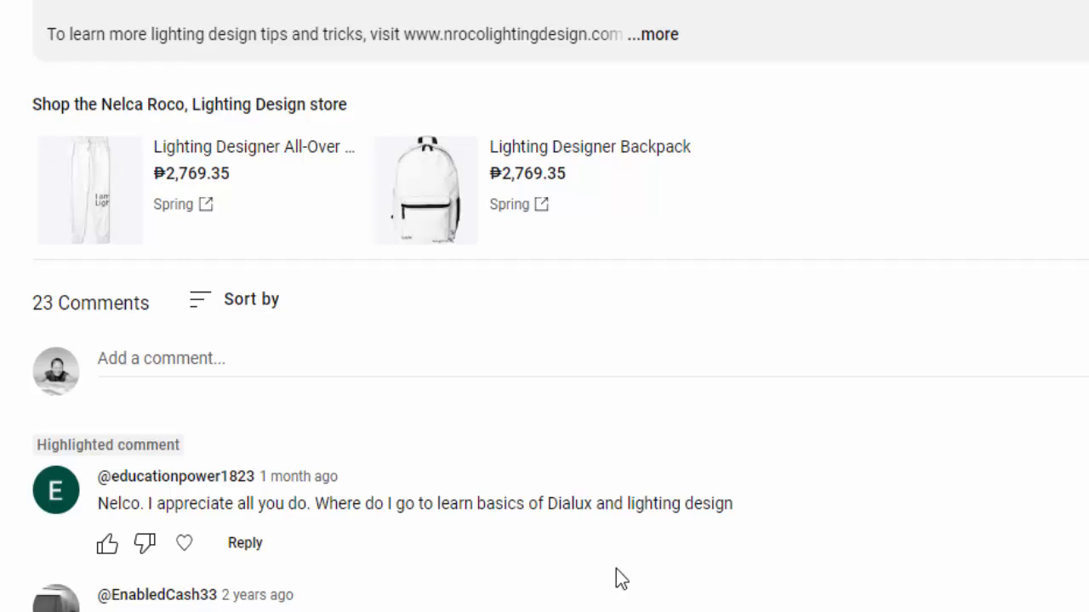
mouse_move(729, 598)
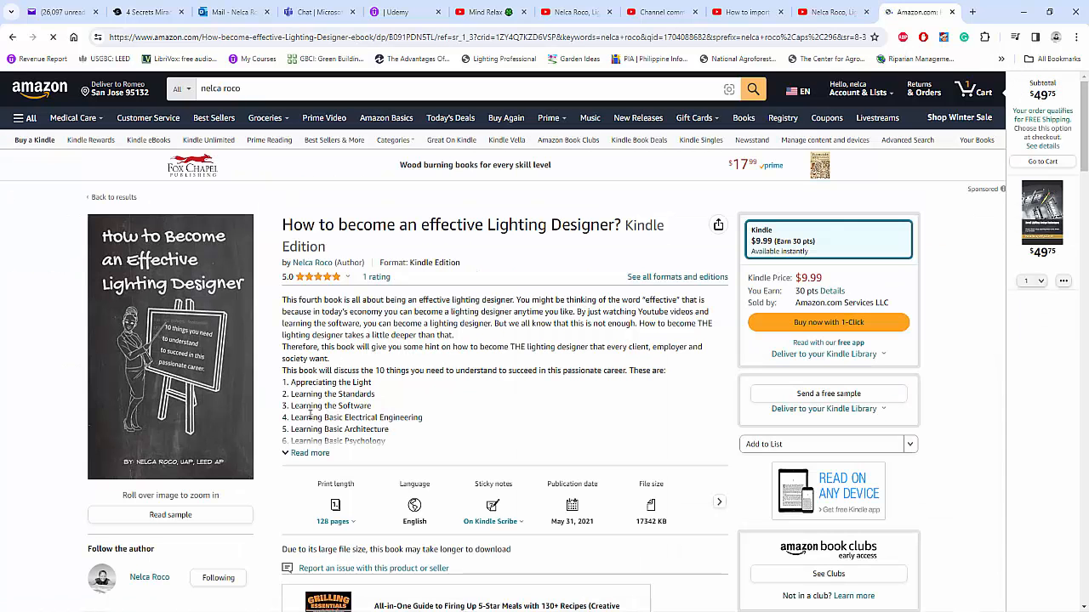
Expand the Amazon book description to show all ten topics.
left_click(308, 452)
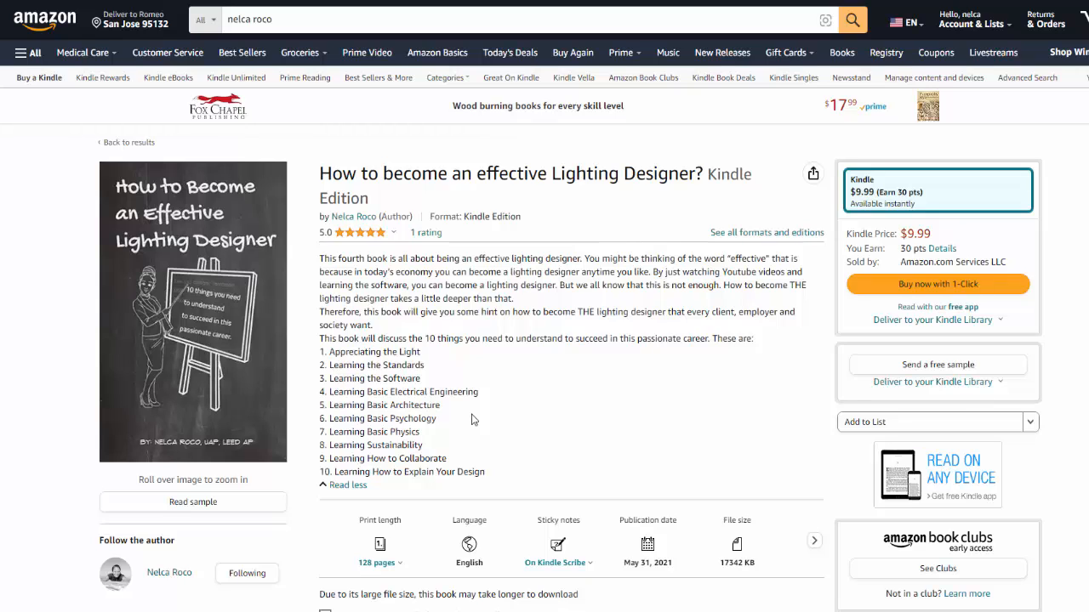
mouse_move(493, 452)
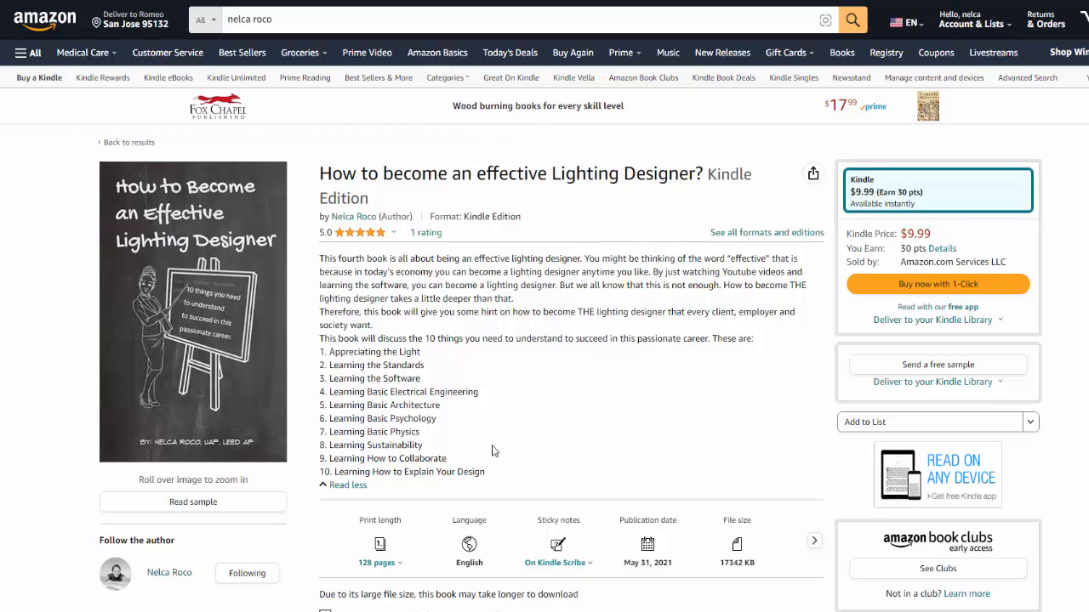
mouse_move(587, 604)
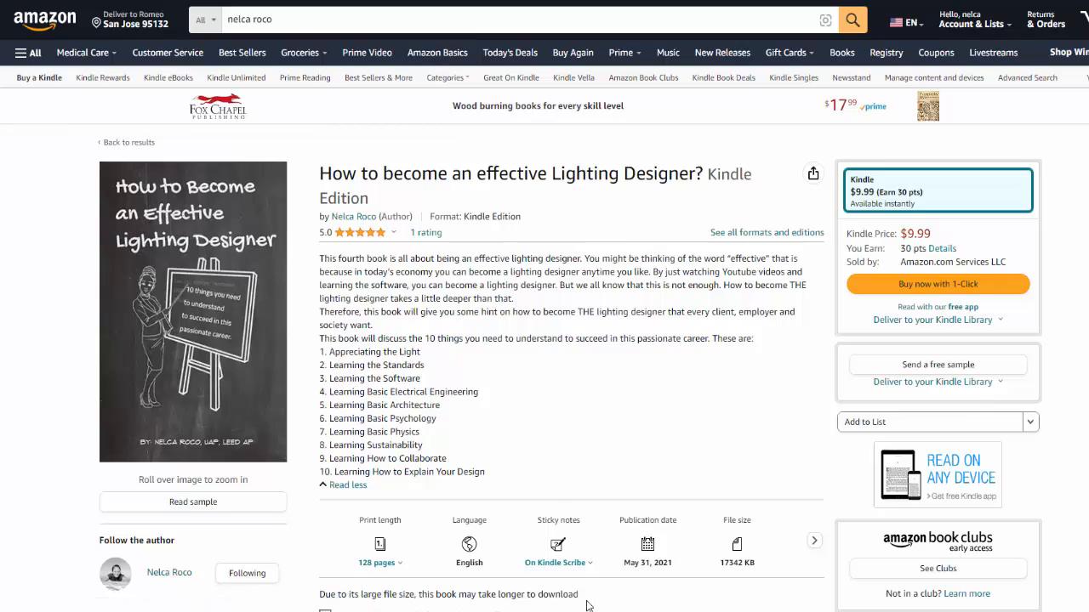
mouse_move(582, 448)
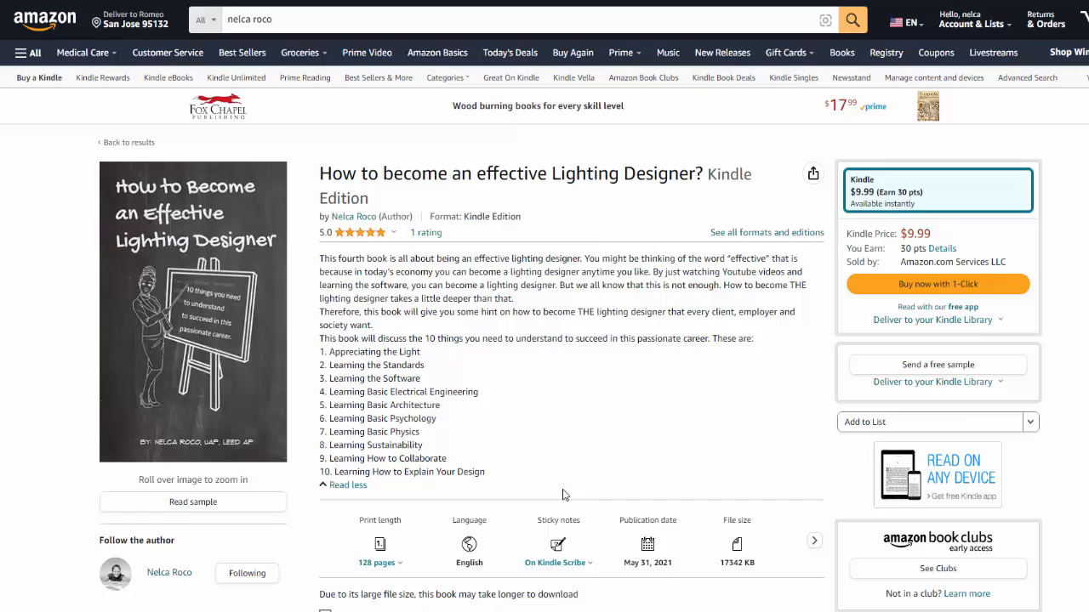
mouse_move(560, 468)
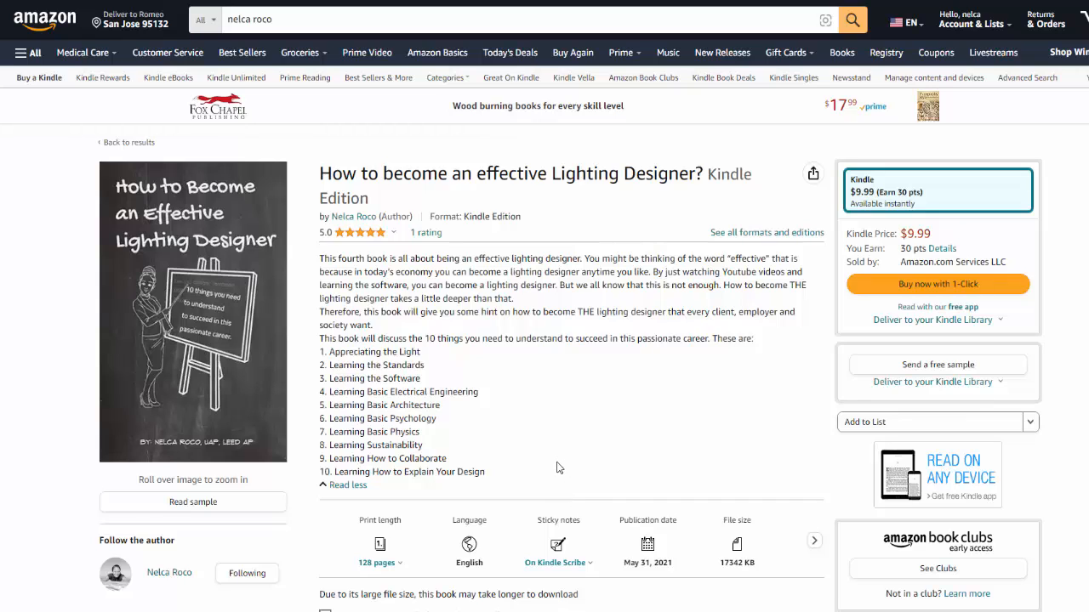
mouse_move(547, 449)
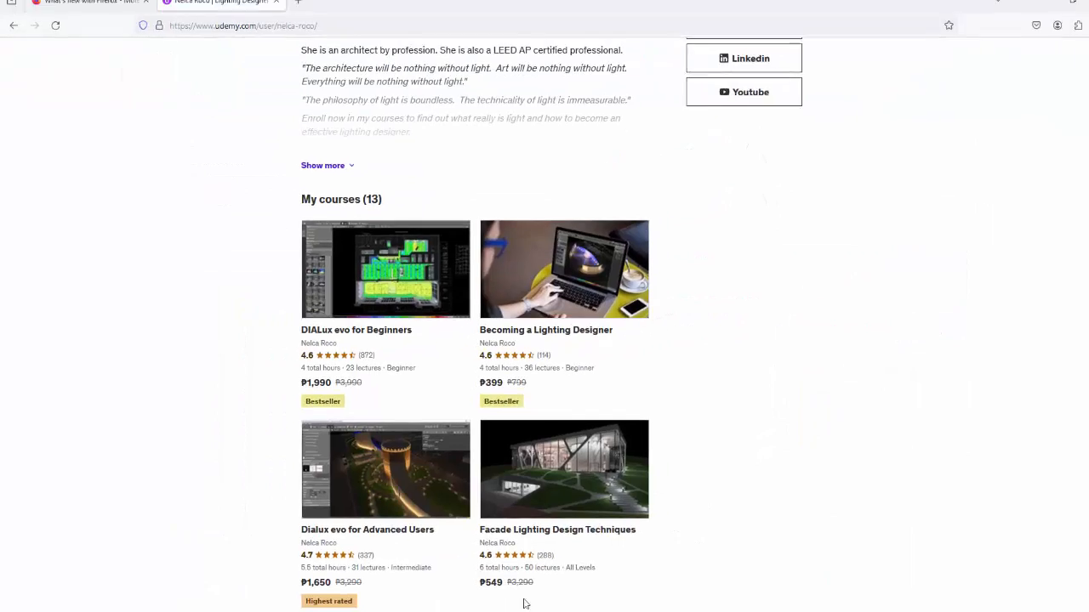
Pass through the Amazon book tab to YouTube Studio's unanswered channel comments.
left_click(915, 12)
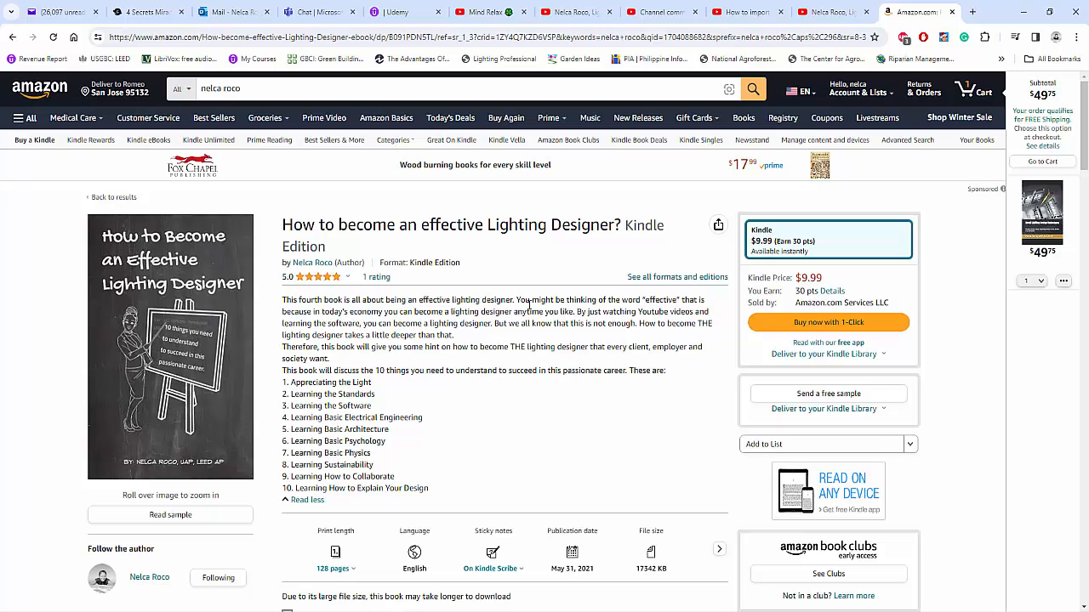
left_click(663, 11)
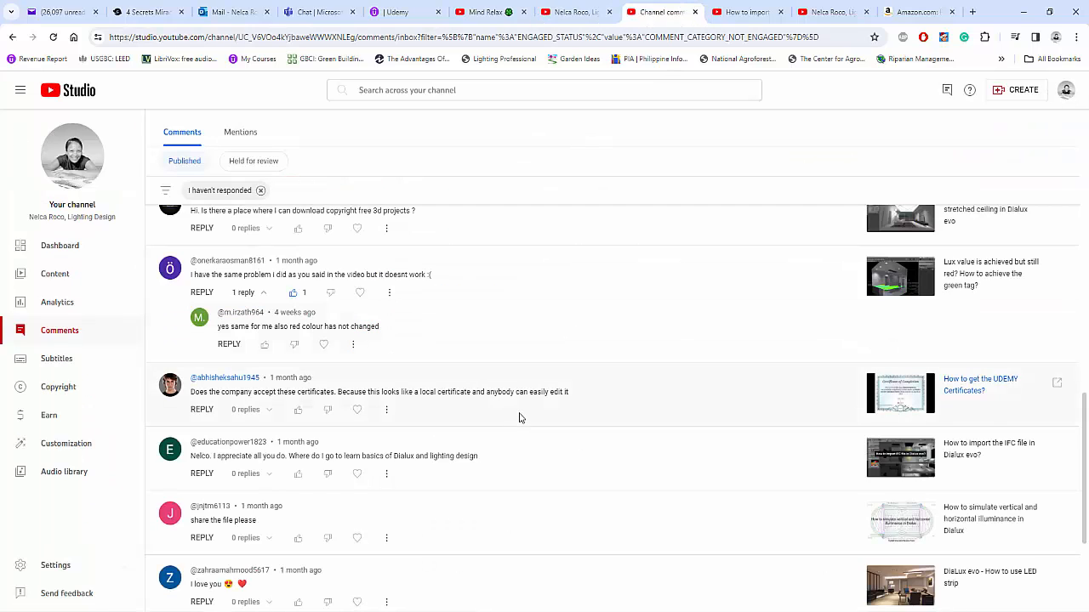
mouse_move(523, 467)
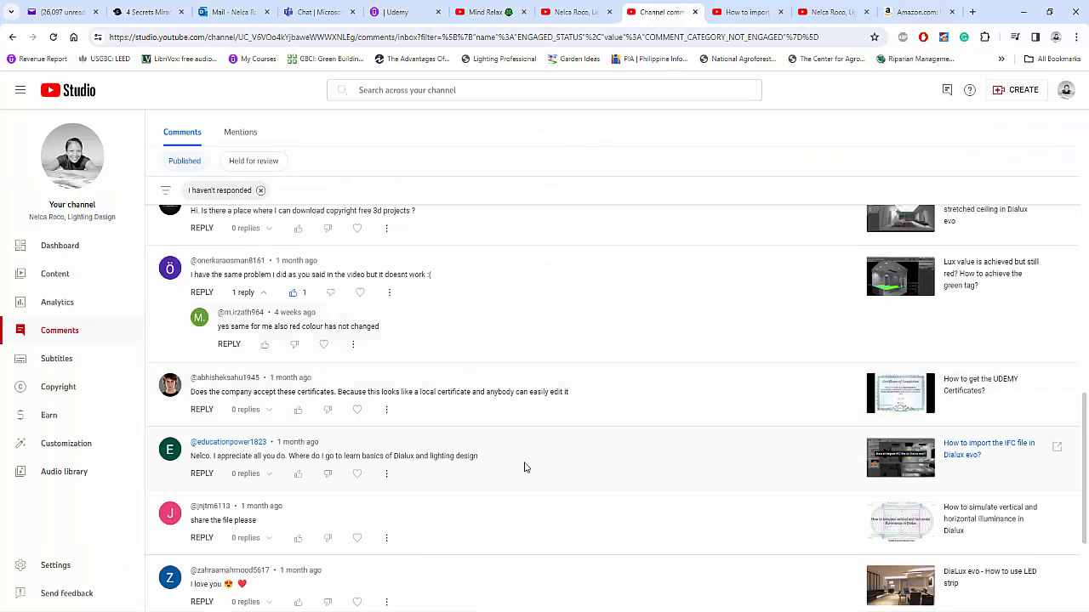
mouse_move(540, 466)
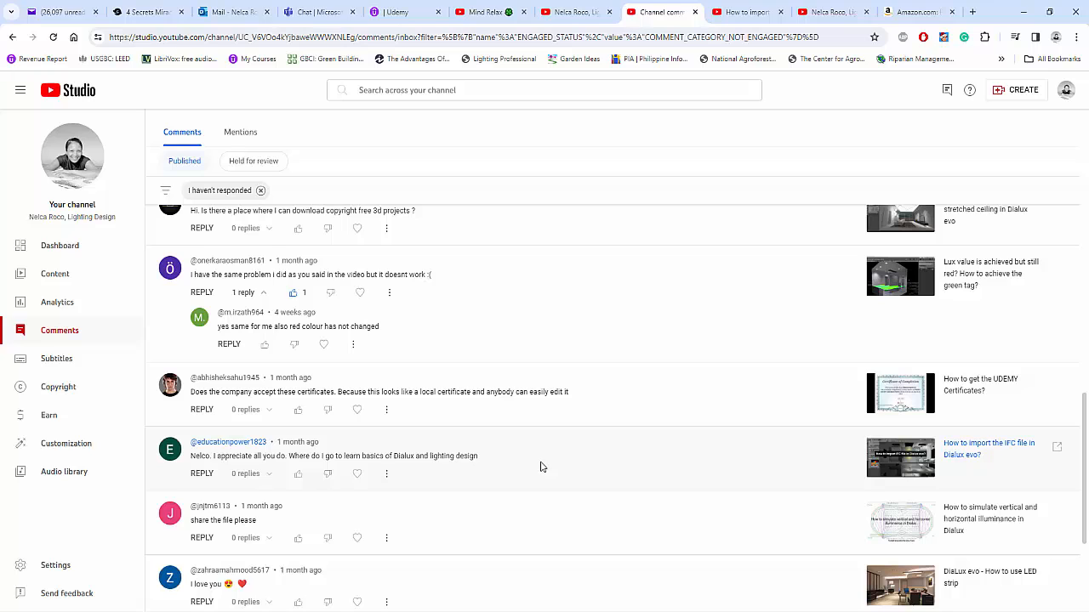
mouse_move(467, 448)
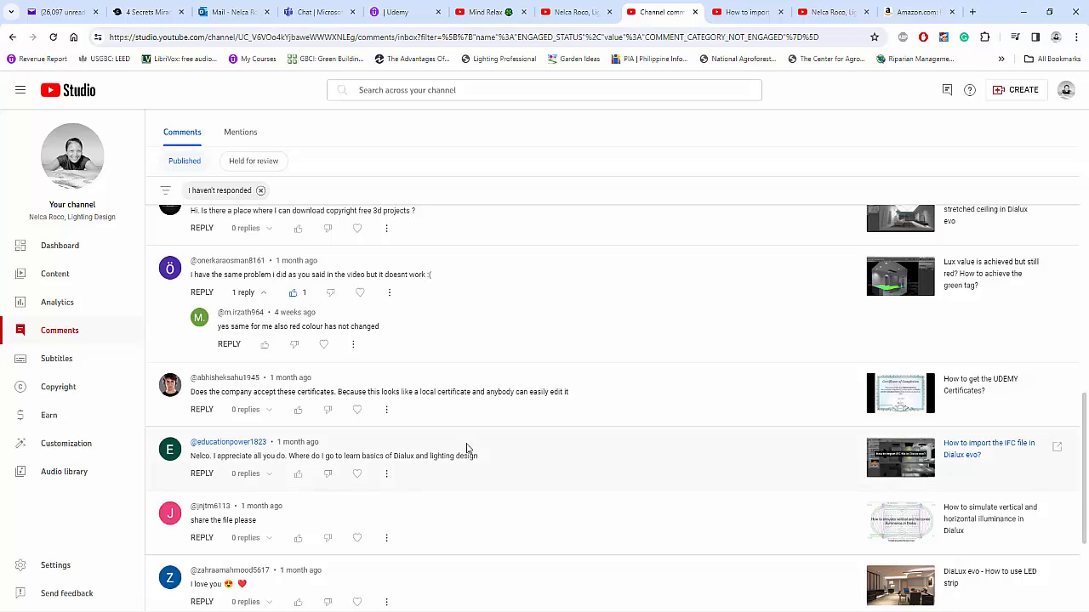
mouse_move(533, 451)
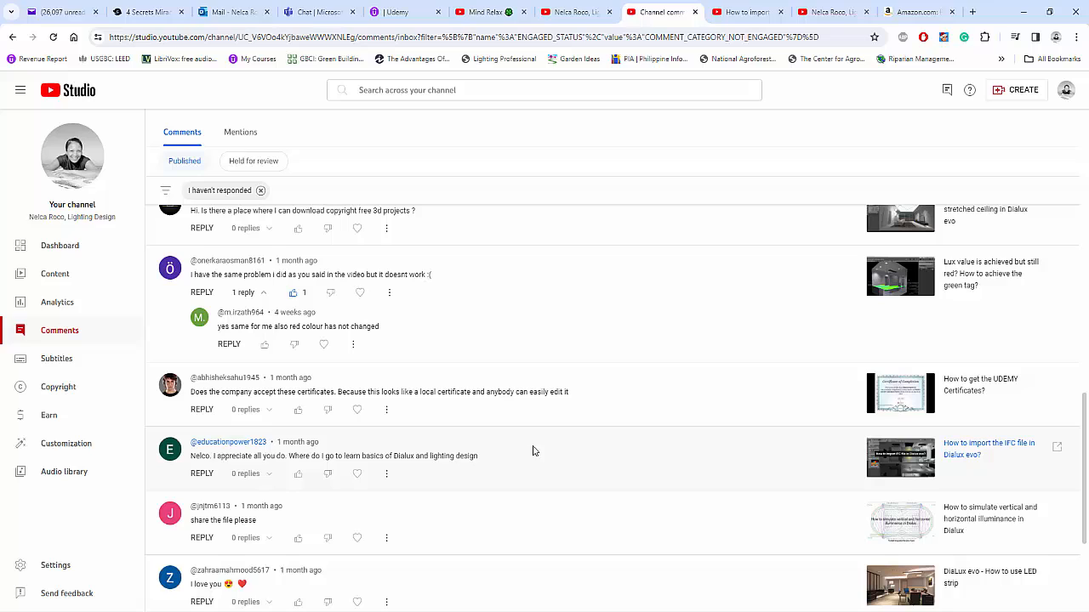
mouse_move(479, 464)
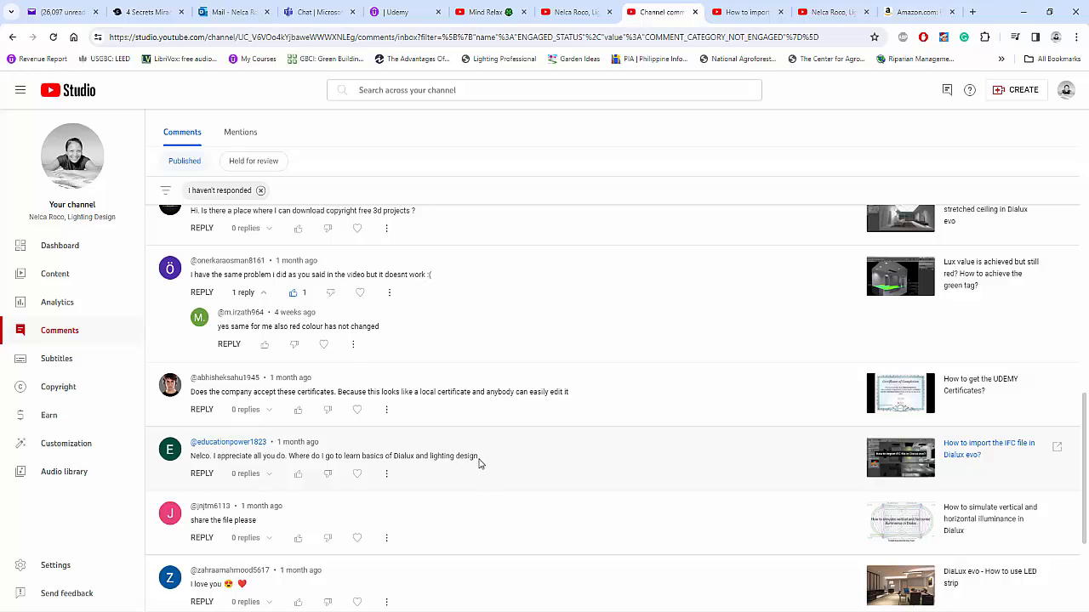
mouse_move(426, 472)
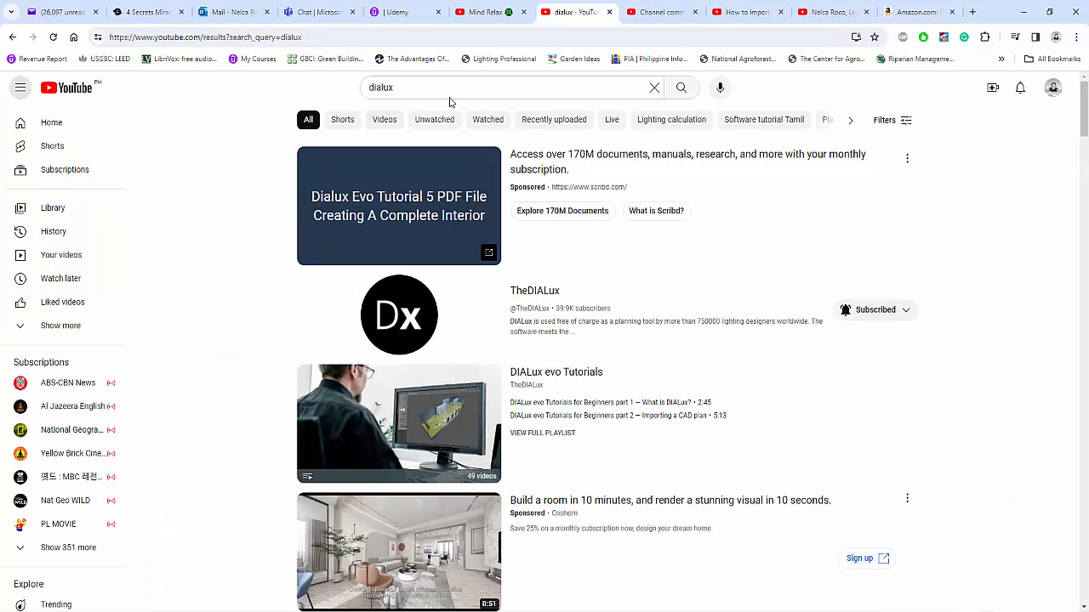
mouse_move(535, 293)
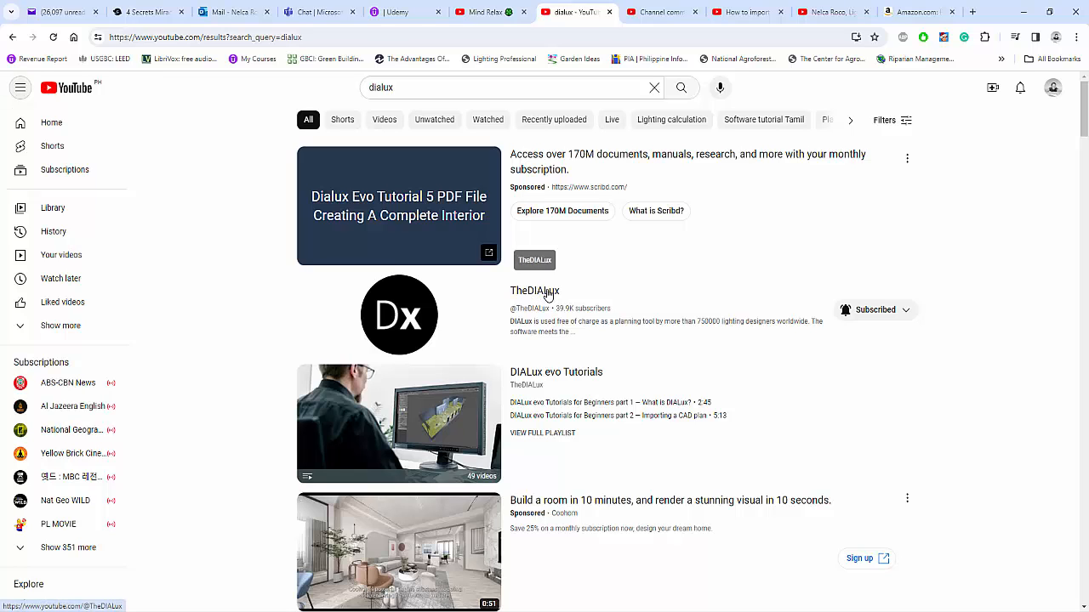
Open TheDIALux channel from the search results, then switch to the lighting design channel tab.
left_click(534, 290)
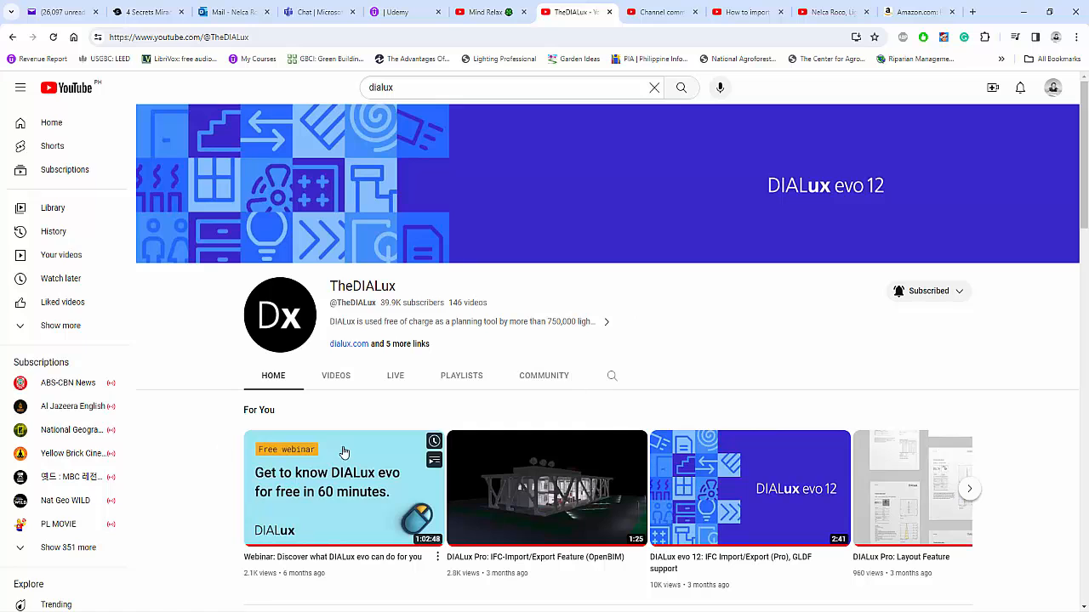
scroll("down", 3)
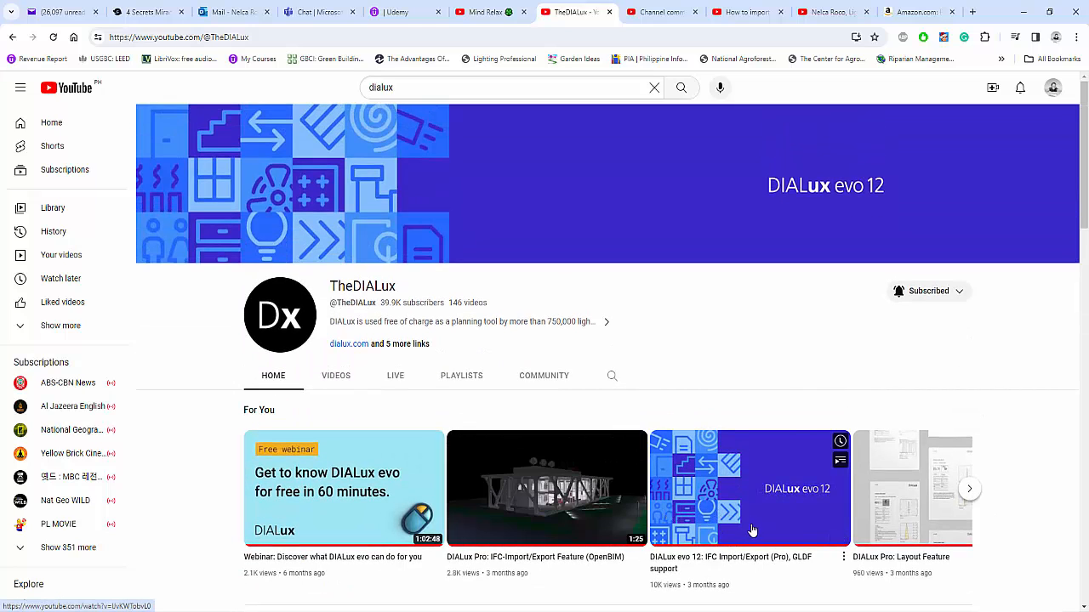
left_click(659, 12)
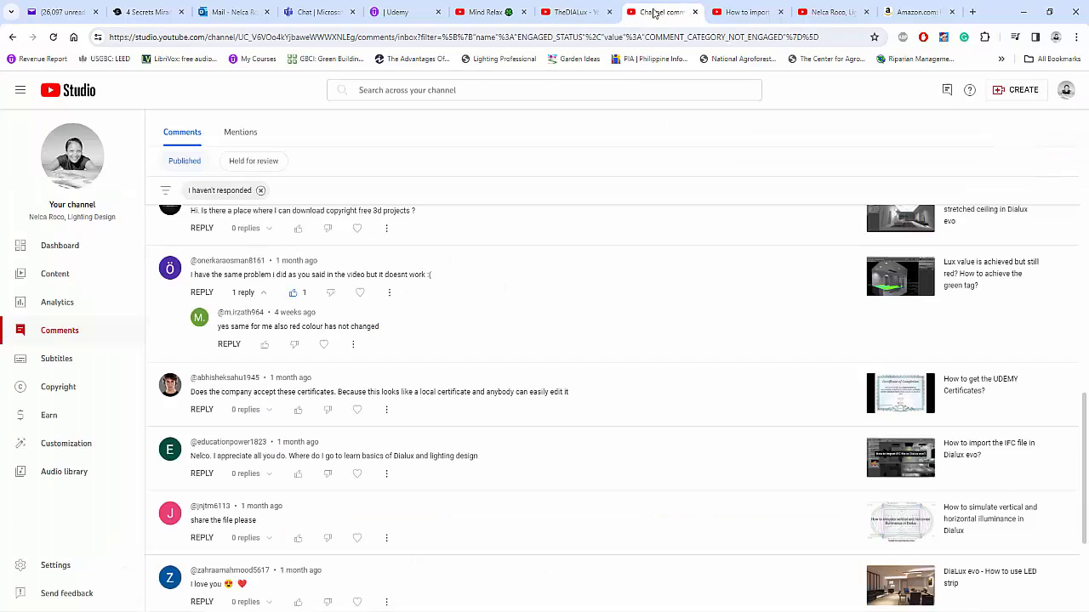
left_click(821, 12)
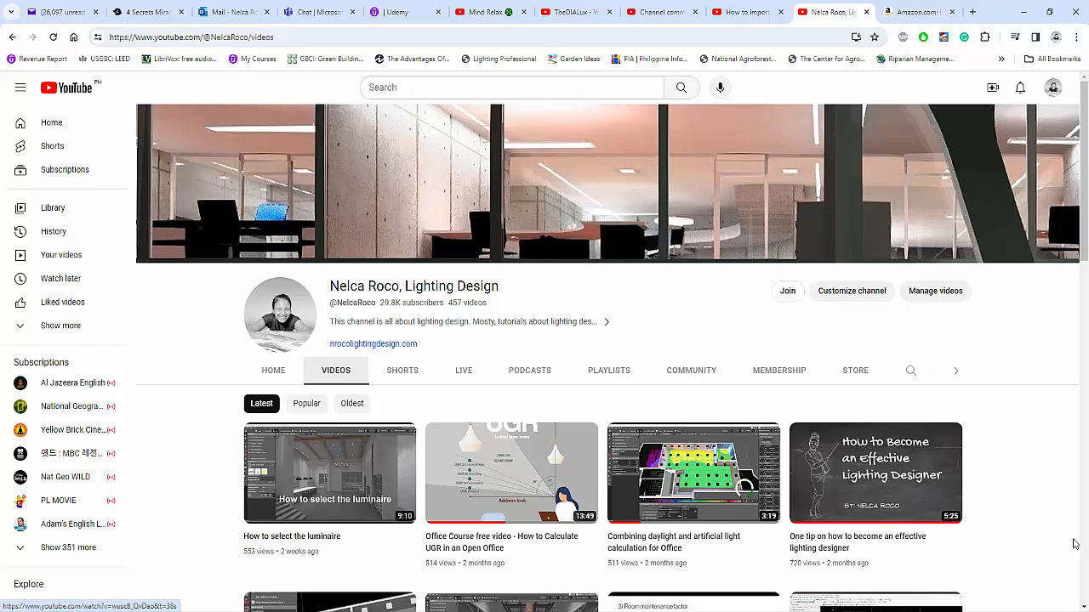
mouse_move(1018, 521)
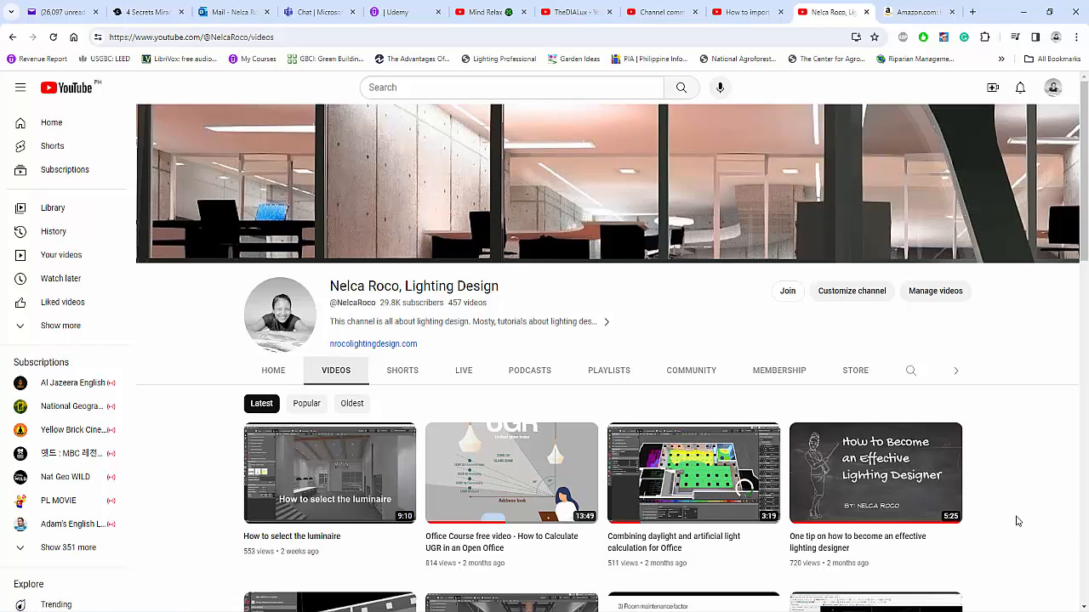
mouse_move(1026, 522)
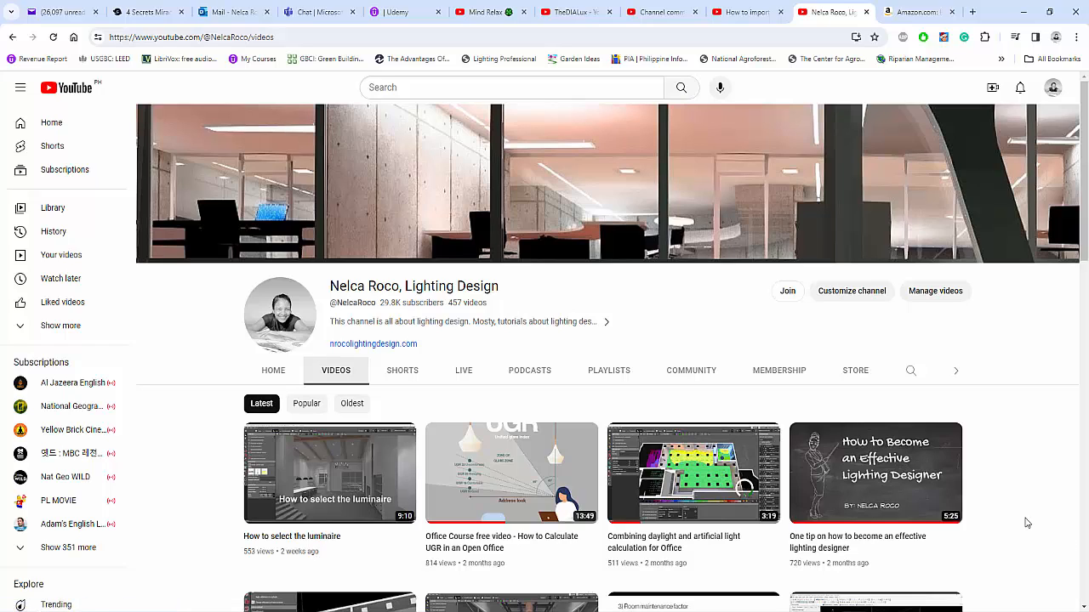
mouse_move(1035, 517)
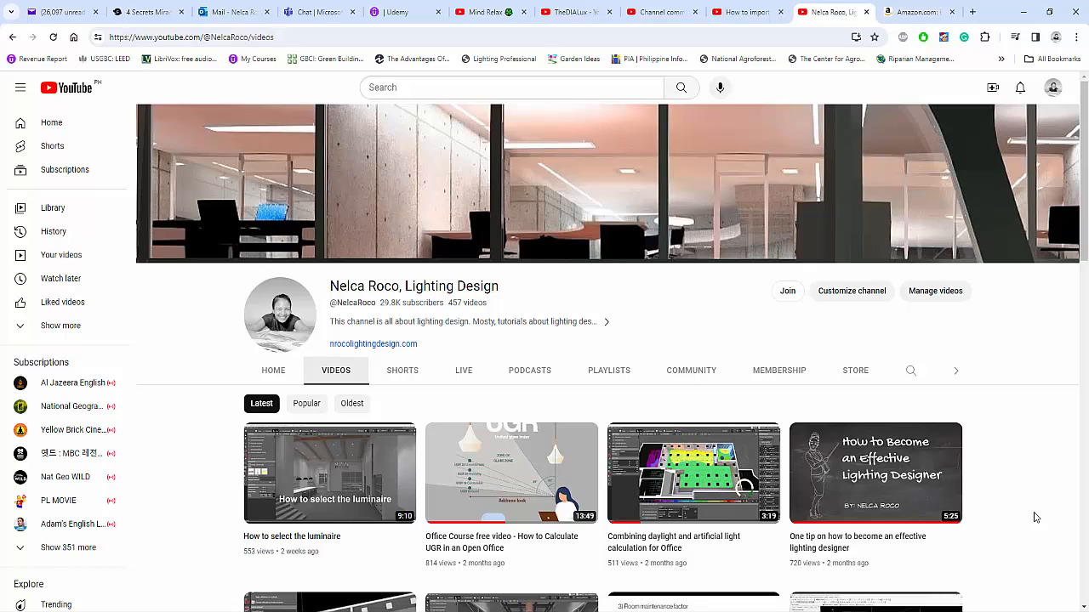
Scroll the lighting design channel's uploads, then revisit the comments and the Amazon book page.
scroll("down", 3)
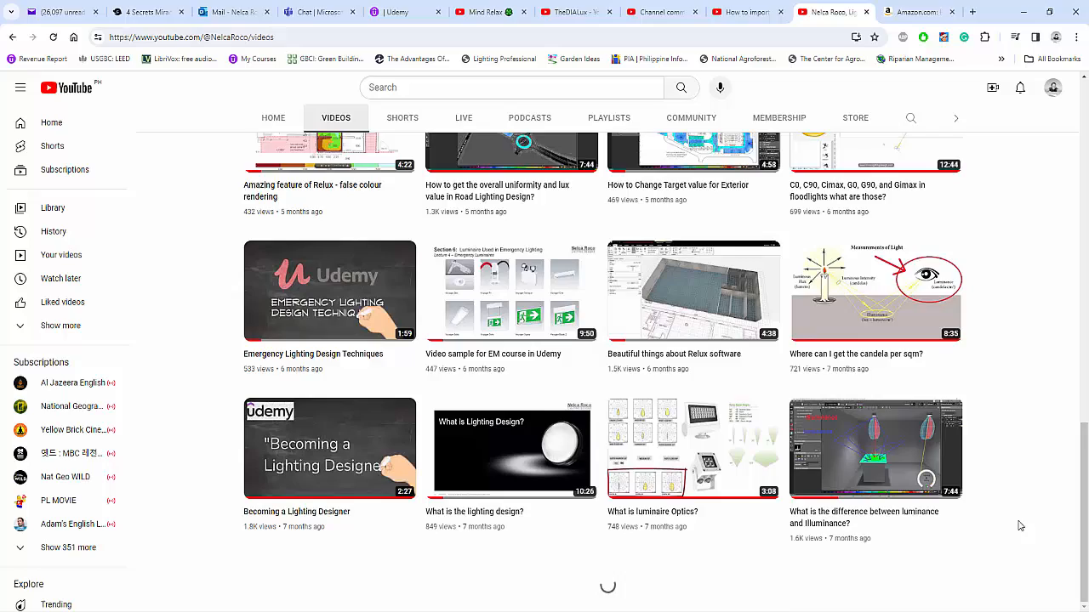
scroll("down", 3)
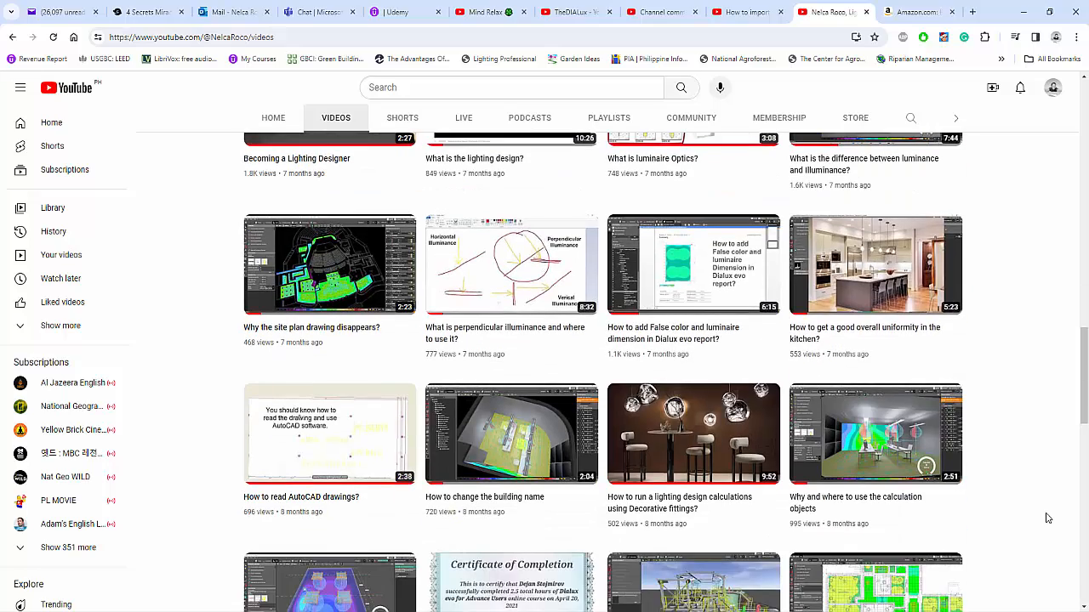
scroll("down", 3)
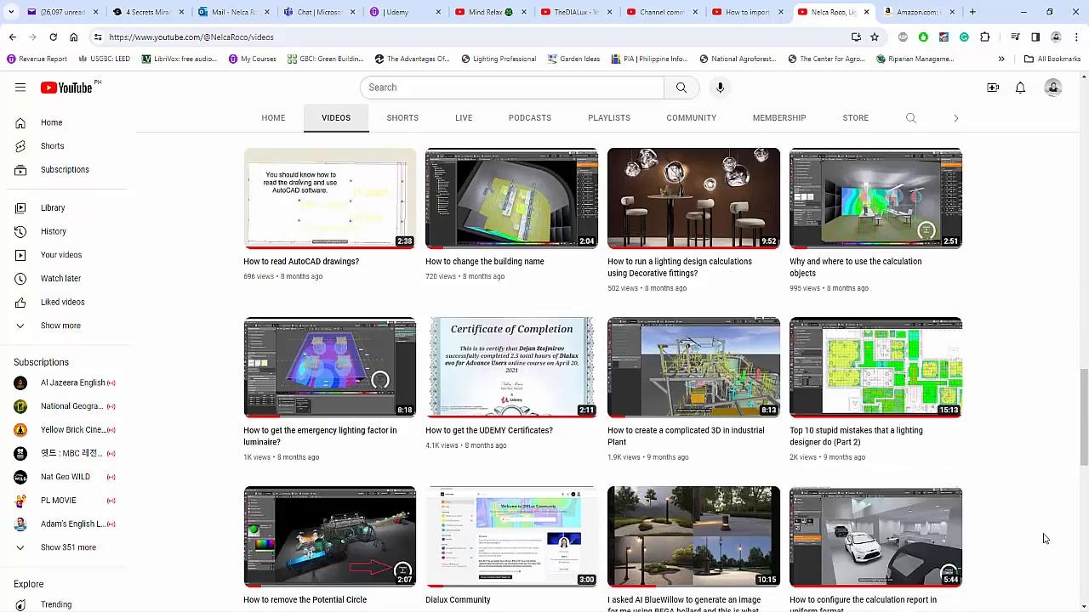
scroll("down", 3)
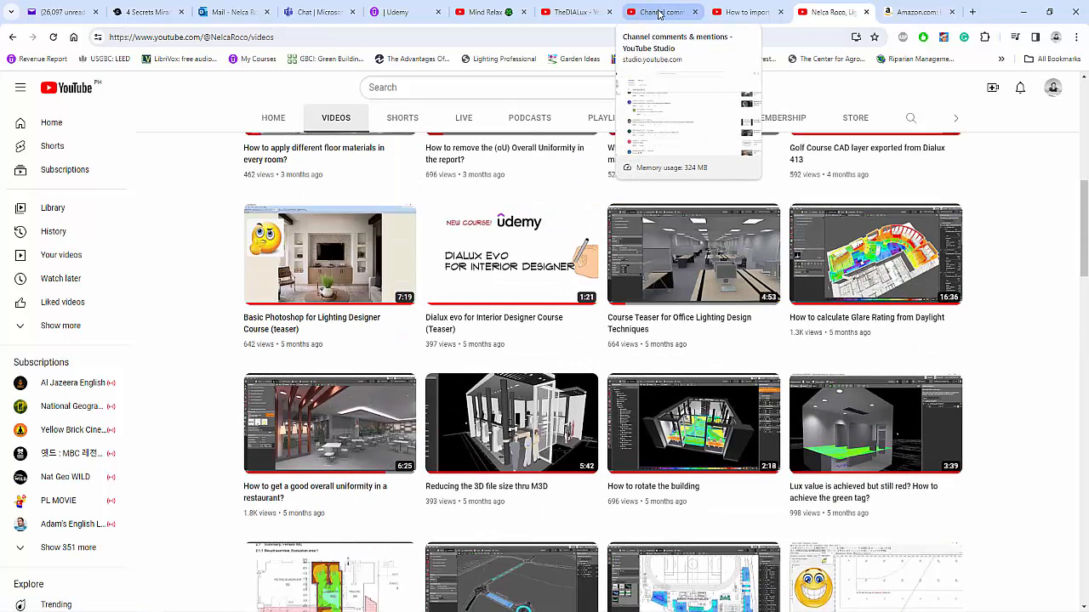
left_click(662, 12)
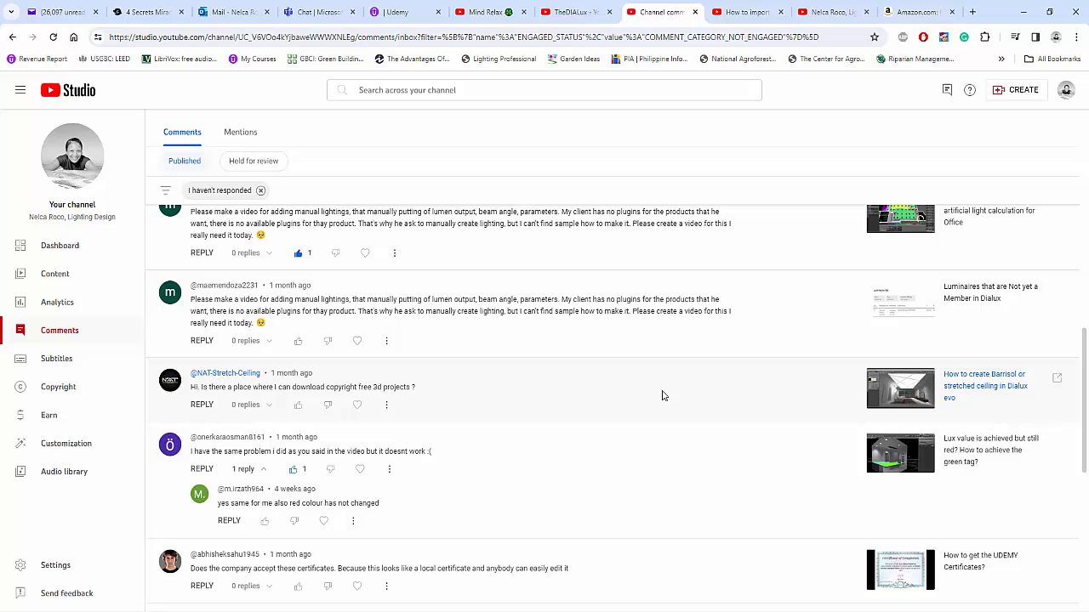
scroll("down", 3)
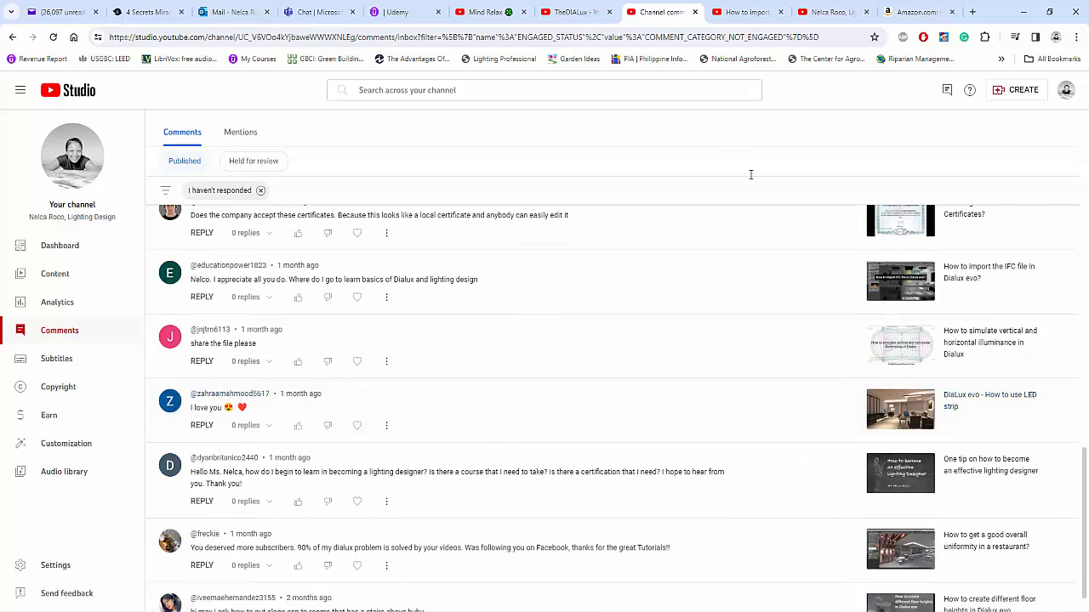
left_click(915, 12)
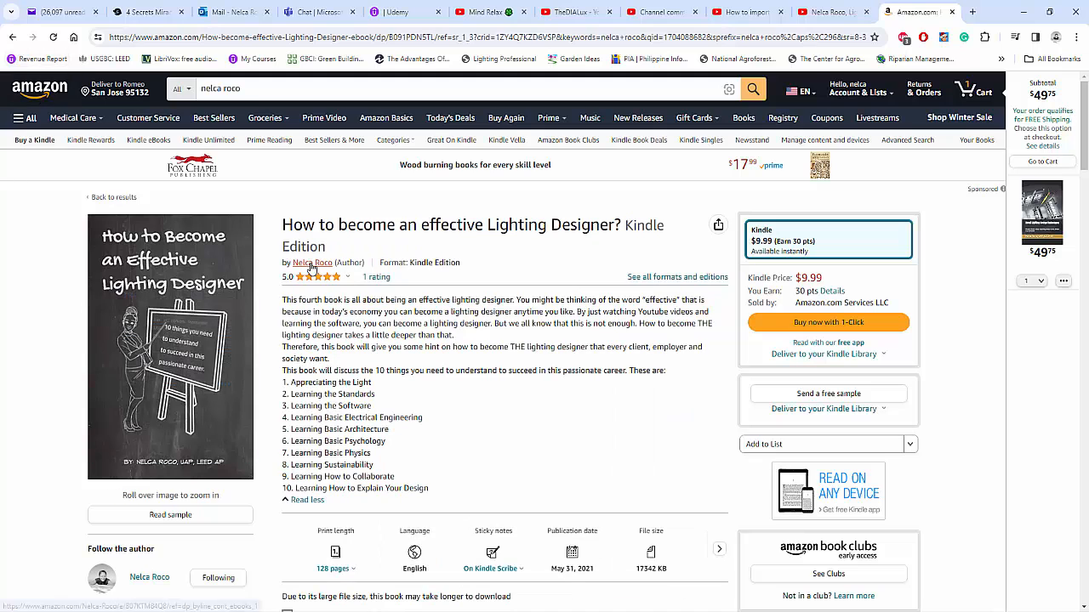
Browse Nelca Roco's Amazon author store of eight lighting-design books, then return to comments.
left_click(312, 262)
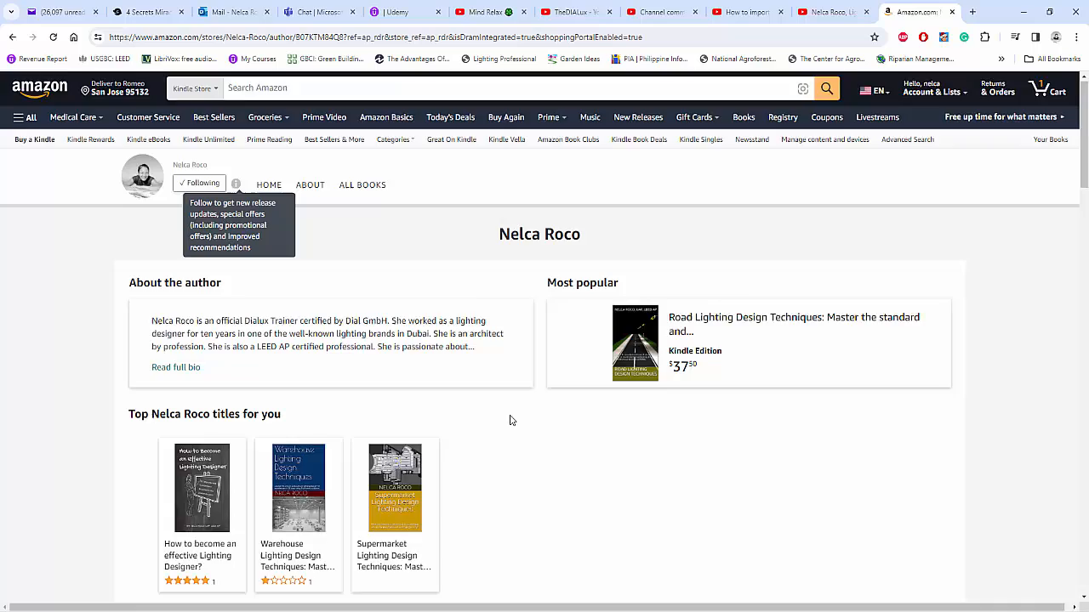
scroll("down", 3)
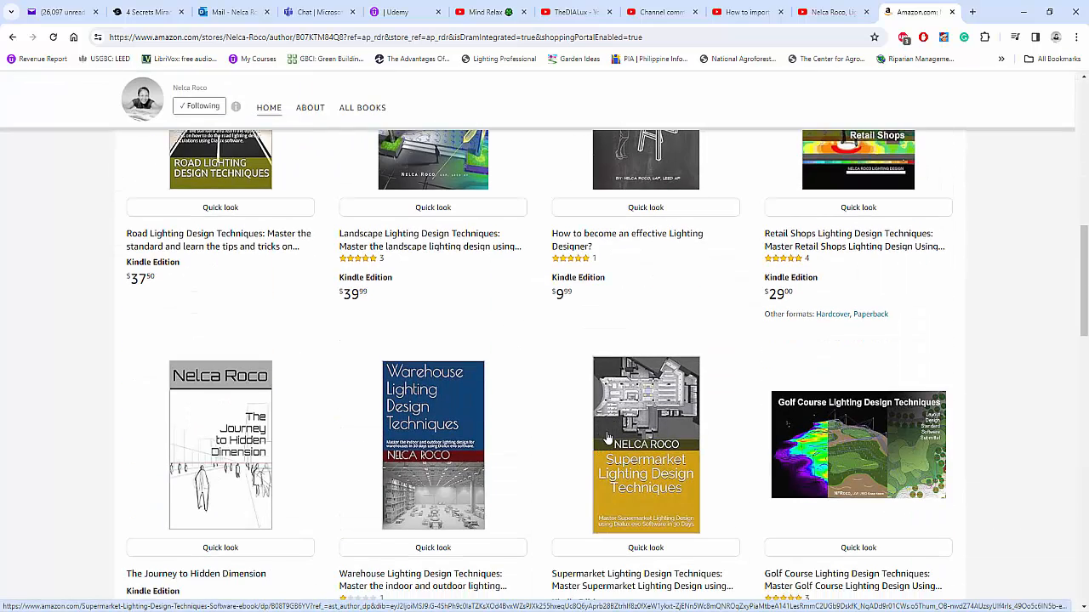
scroll("down", 3)
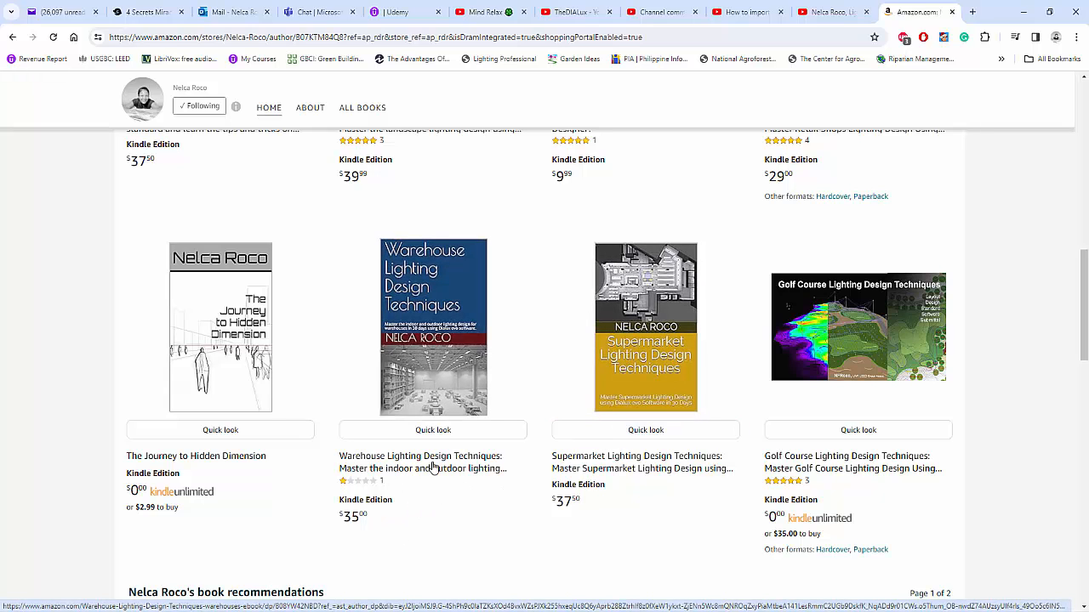
mouse_move(441, 440)
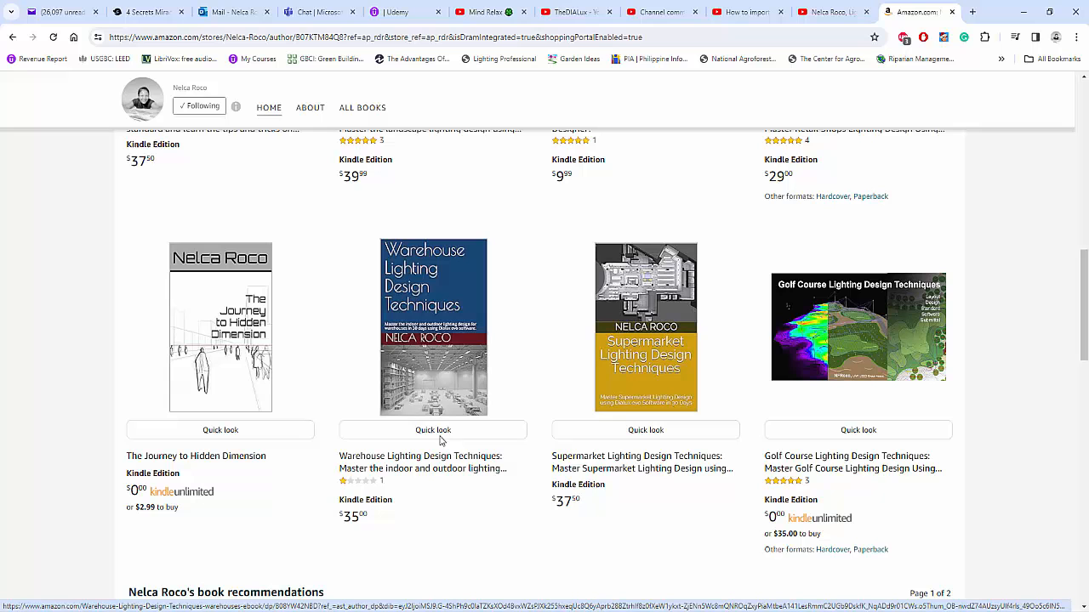
mouse_move(493, 544)
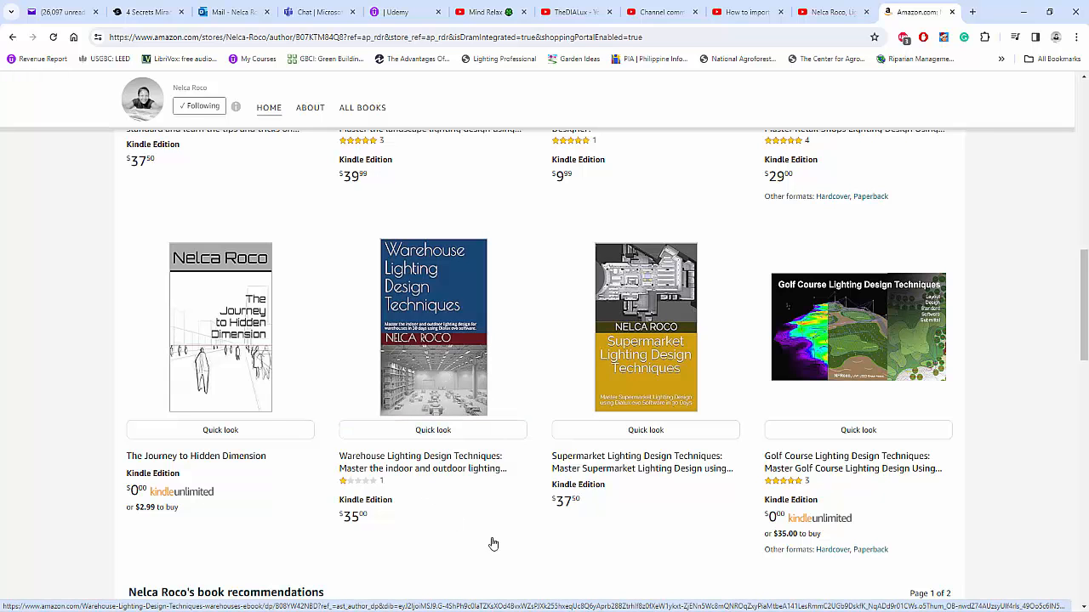
mouse_move(408, 496)
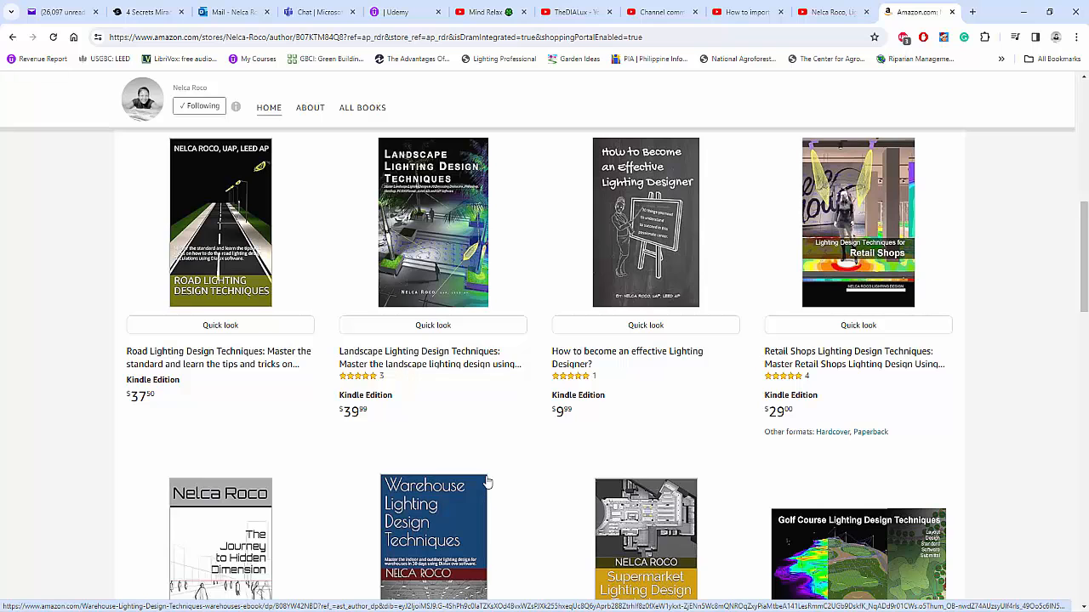
scroll("down", 3)
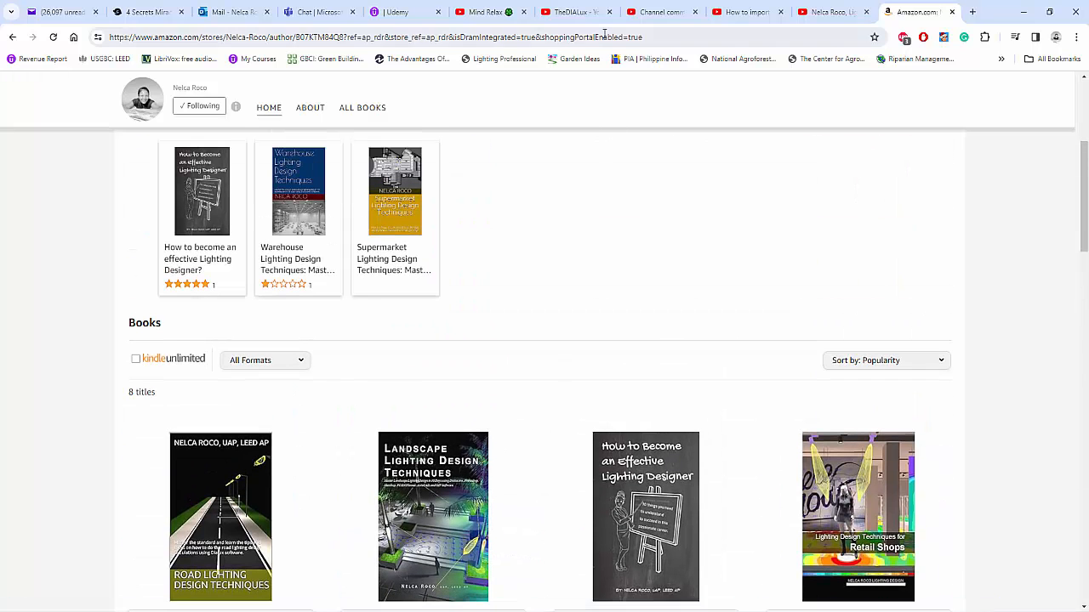
left_click(662, 12)
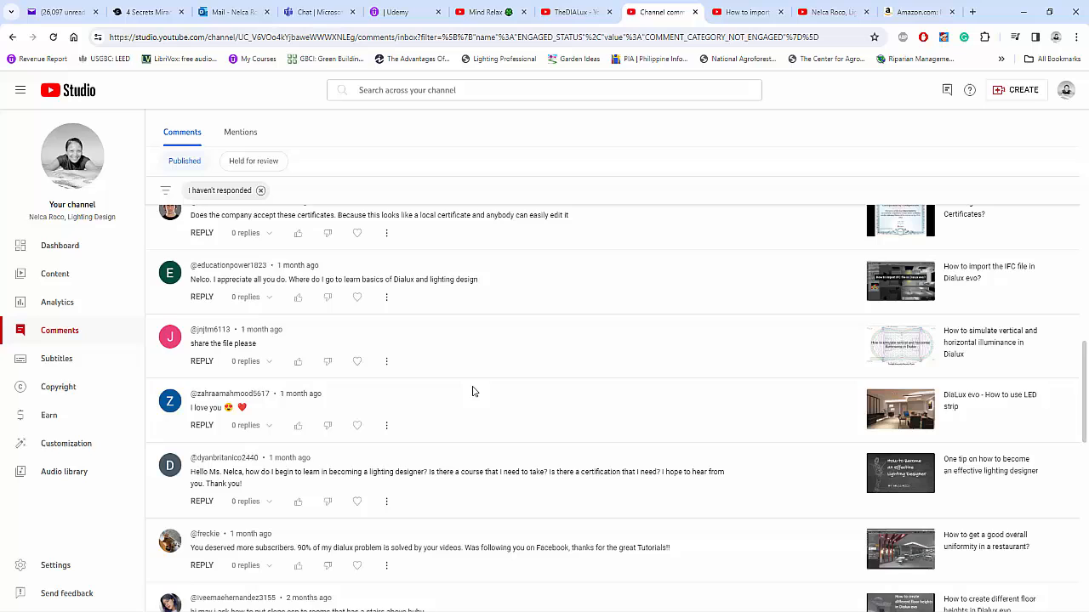
scroll("down", 3)
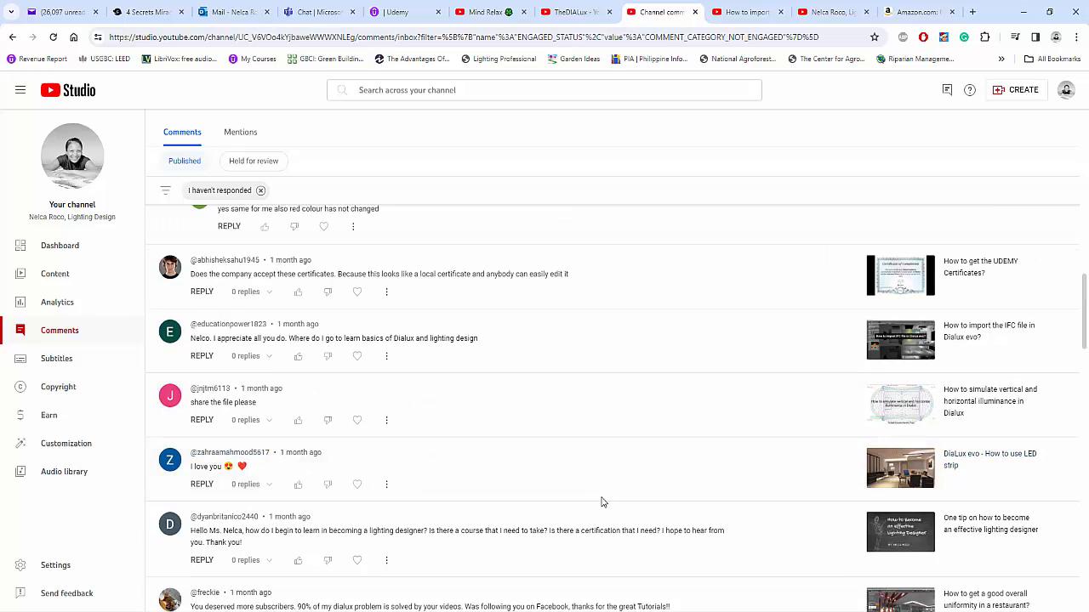
mouse_move(597, 506)
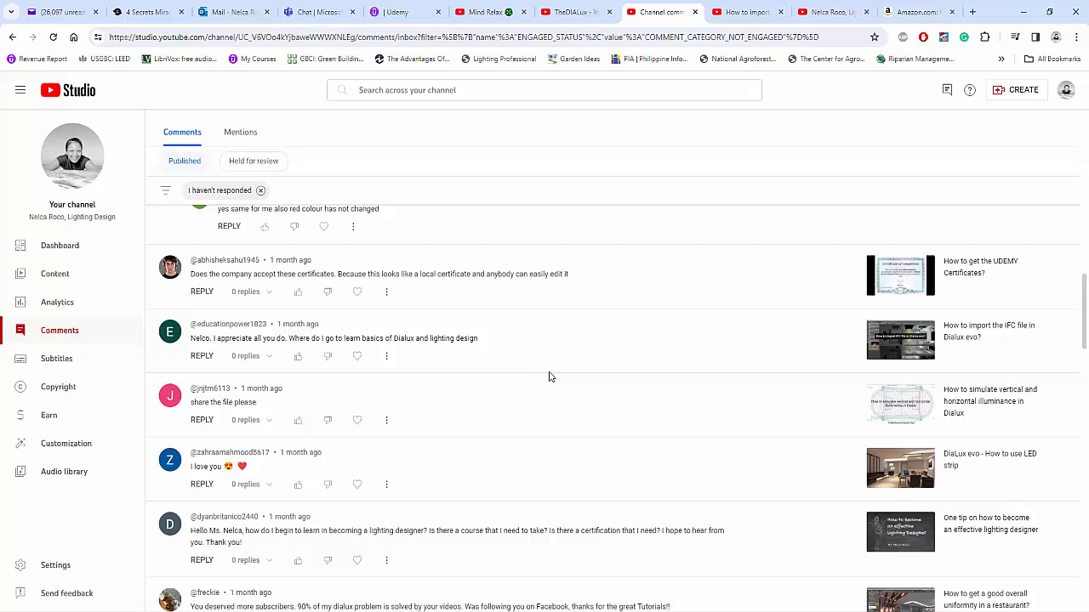
mouse_move(551, 377)
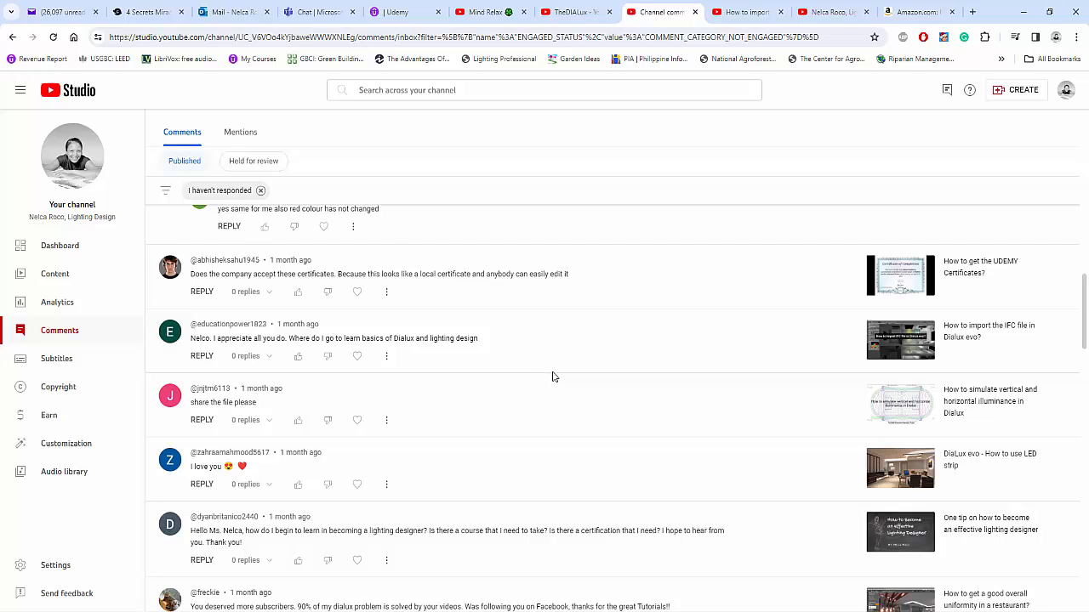
mouse_move(551, 377)
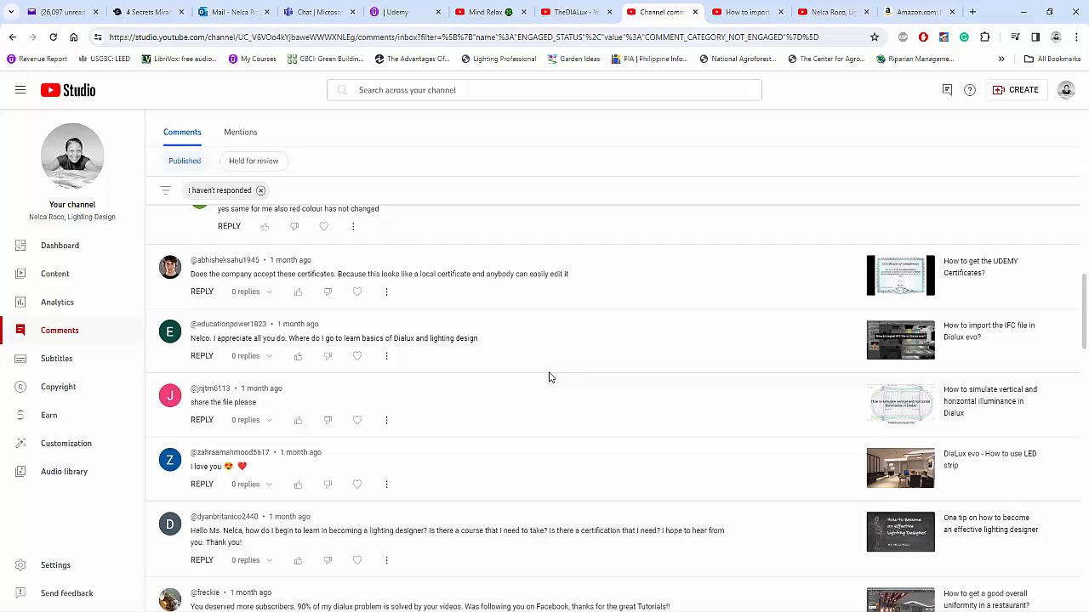
mouse_move(572, 448)
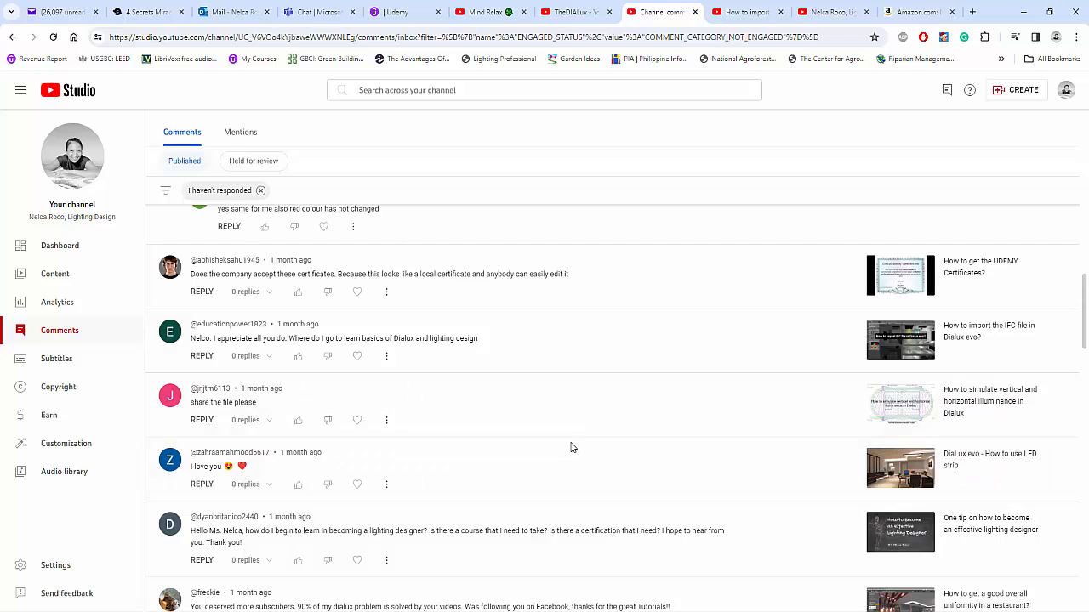
mouse_move(571, 440)
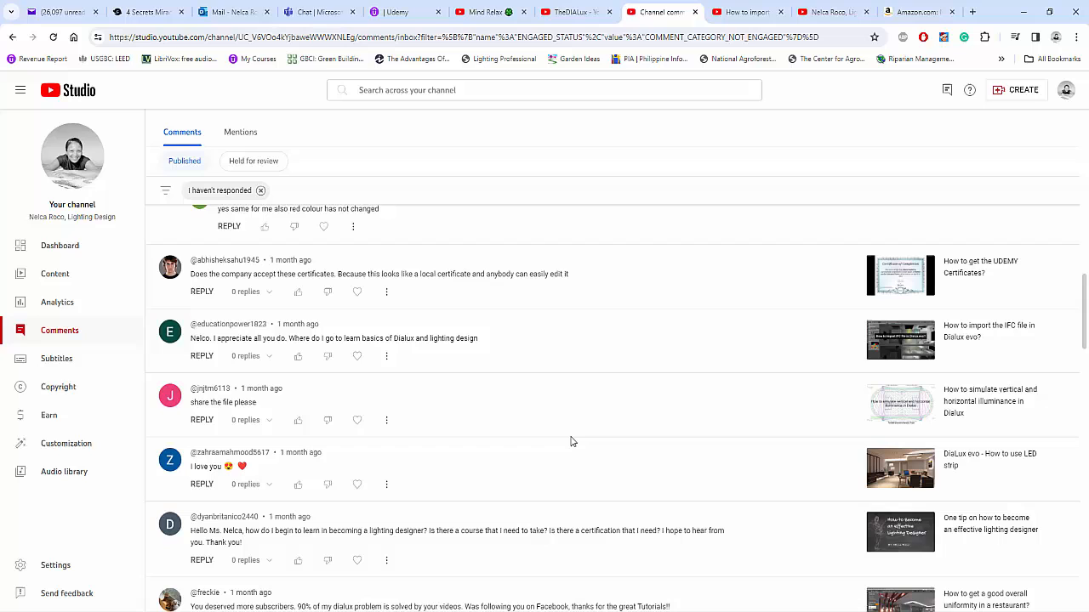
mouse_move(619, 456)
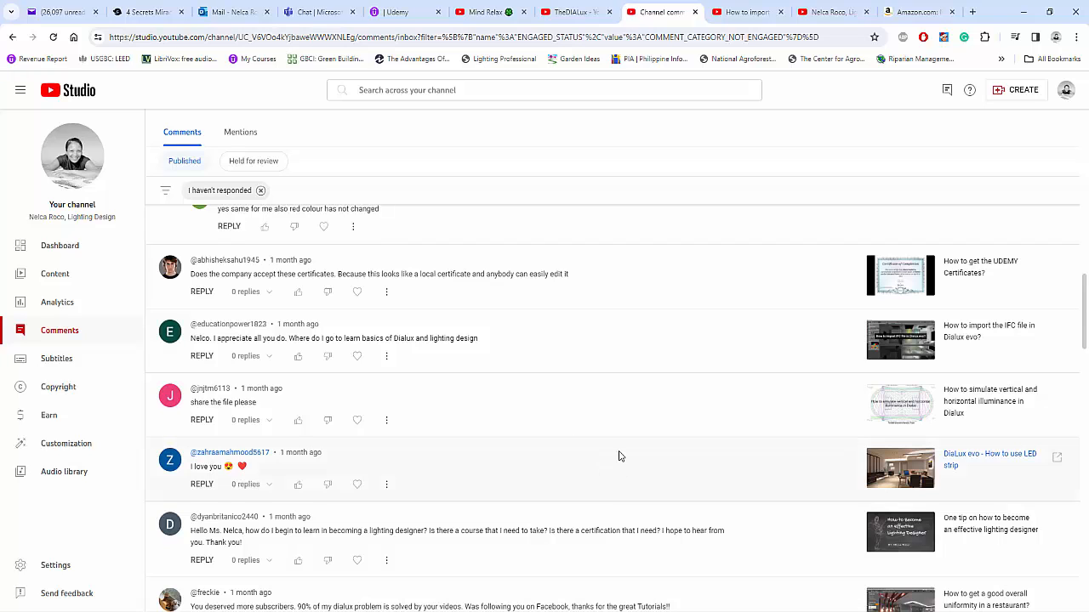